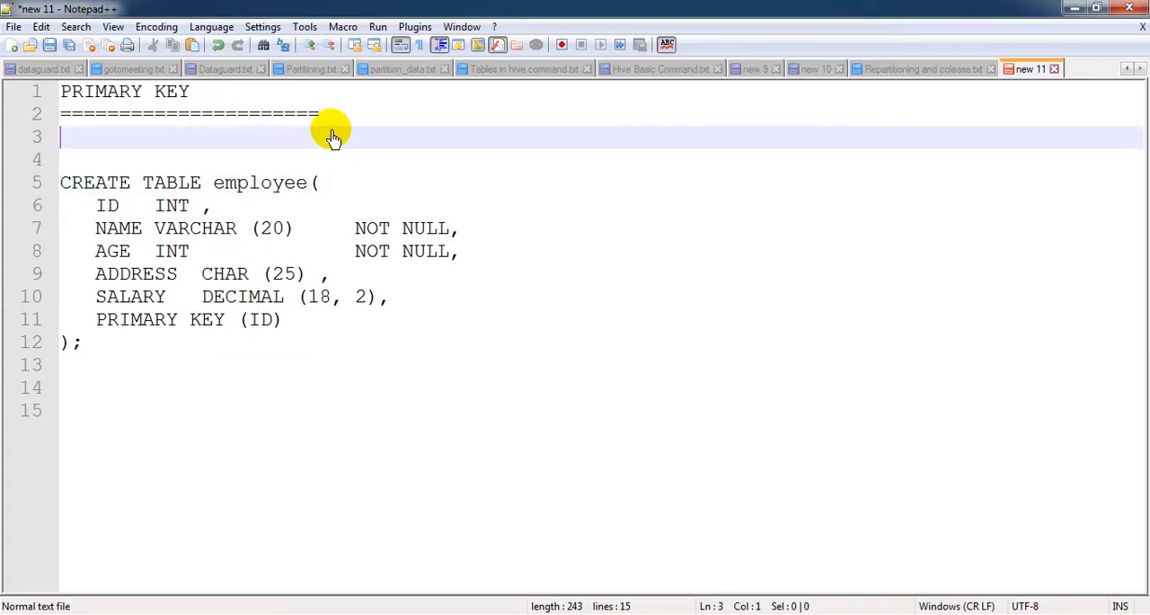
Step: Write the note line 'UNIQUE+NOT NULL = PRIMARY KEY' on line 3 of the notes
text(UNIQUE+NO)
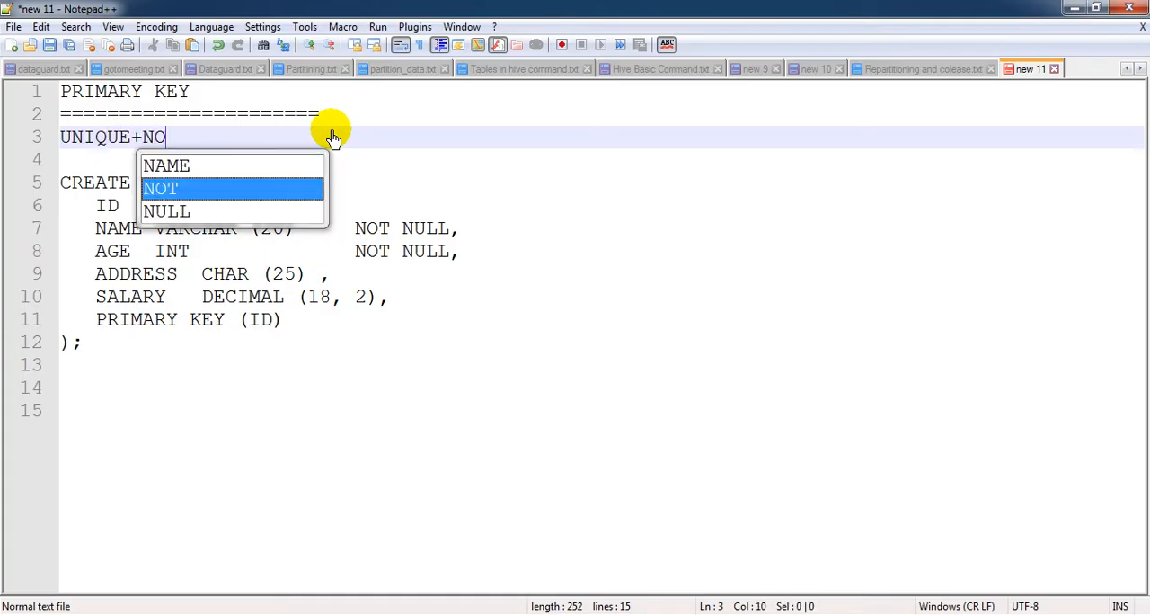
text(t)
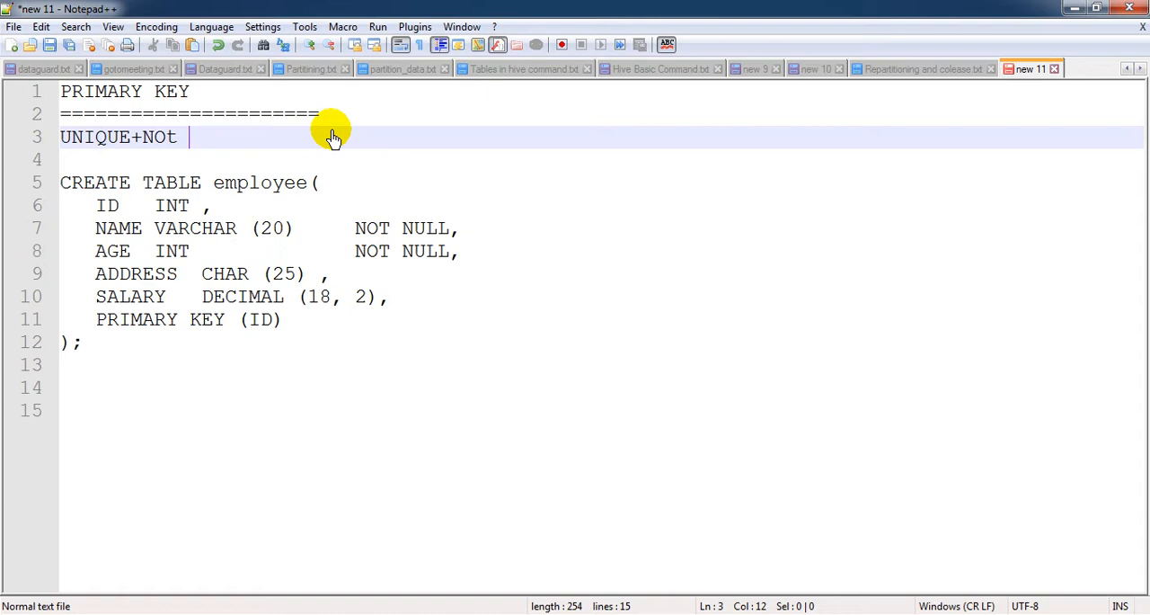
text(NULL =)
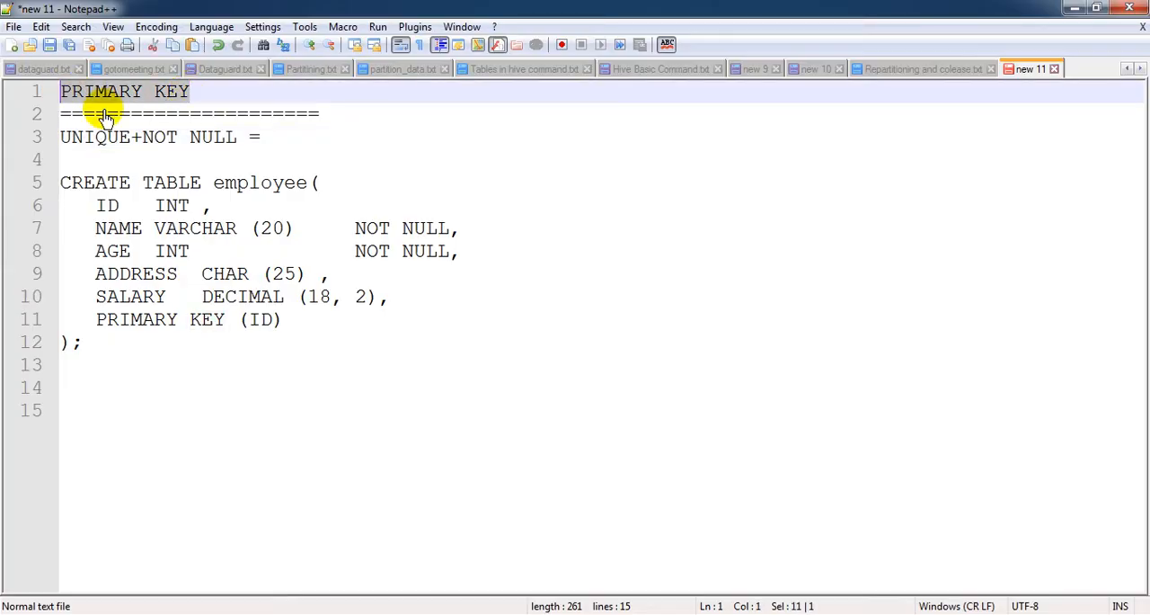
text(PRIMARY KEY)
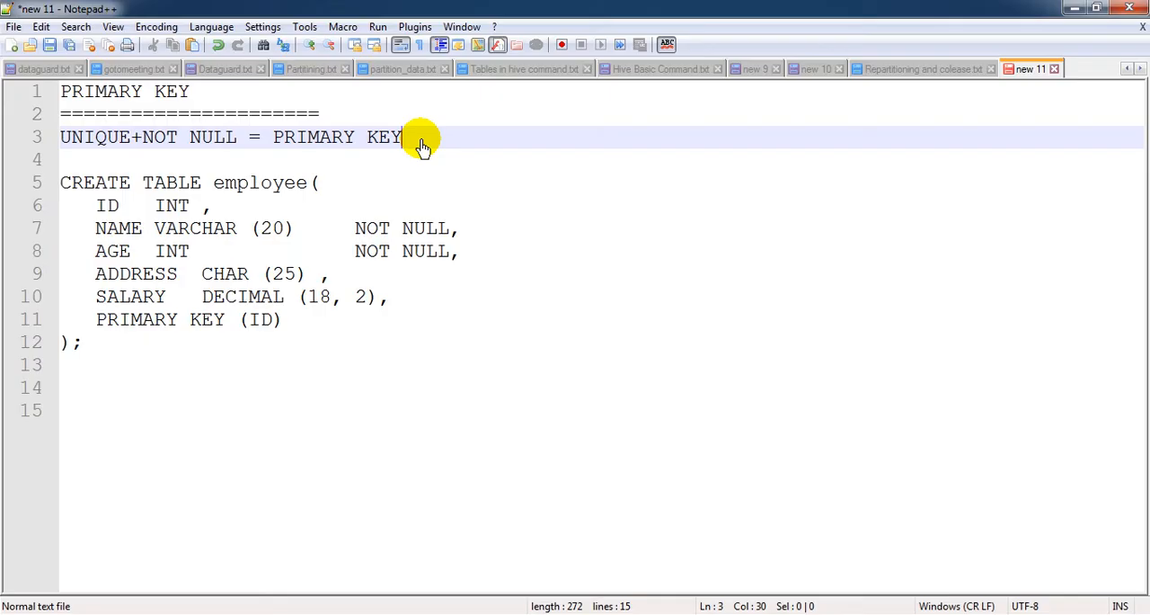
double_click(94, 136)
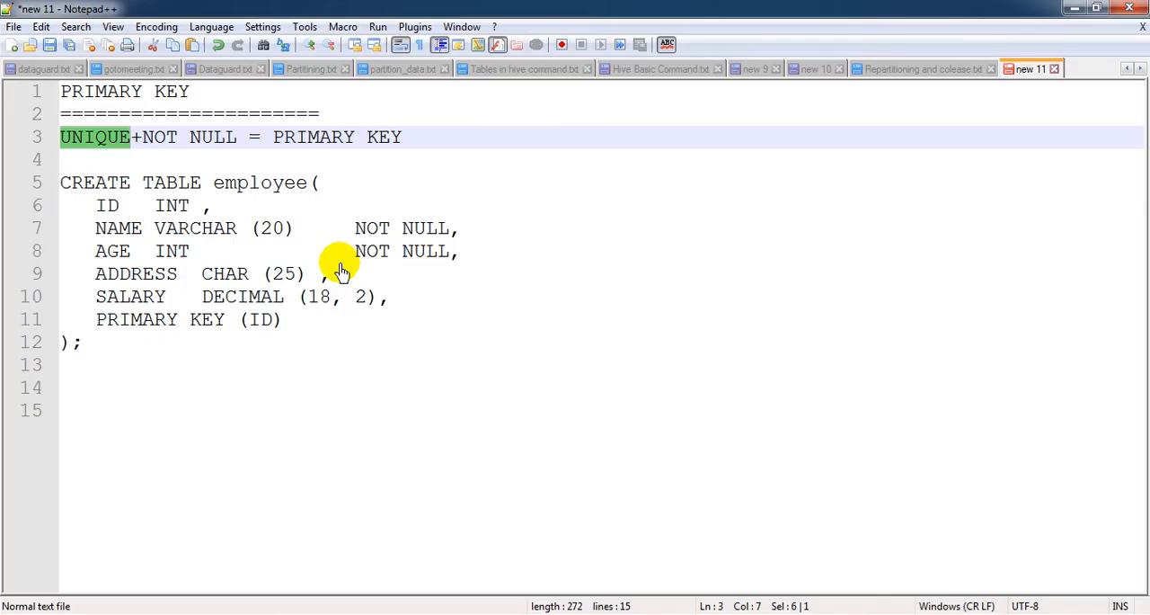
mouse_move(359, 252)
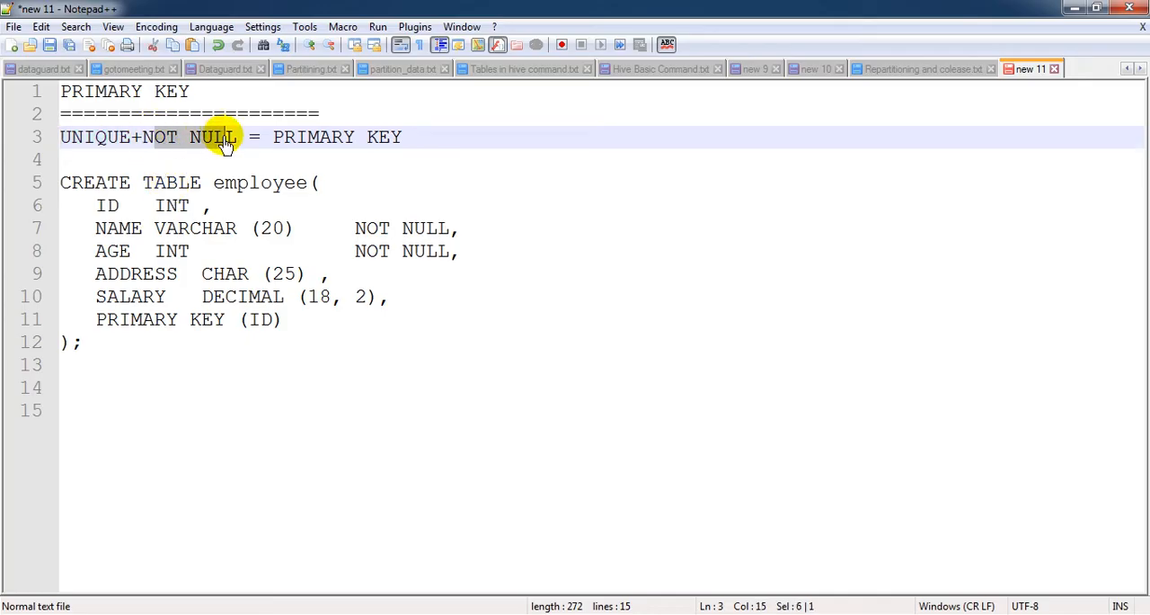
mouse_move(278, 219)
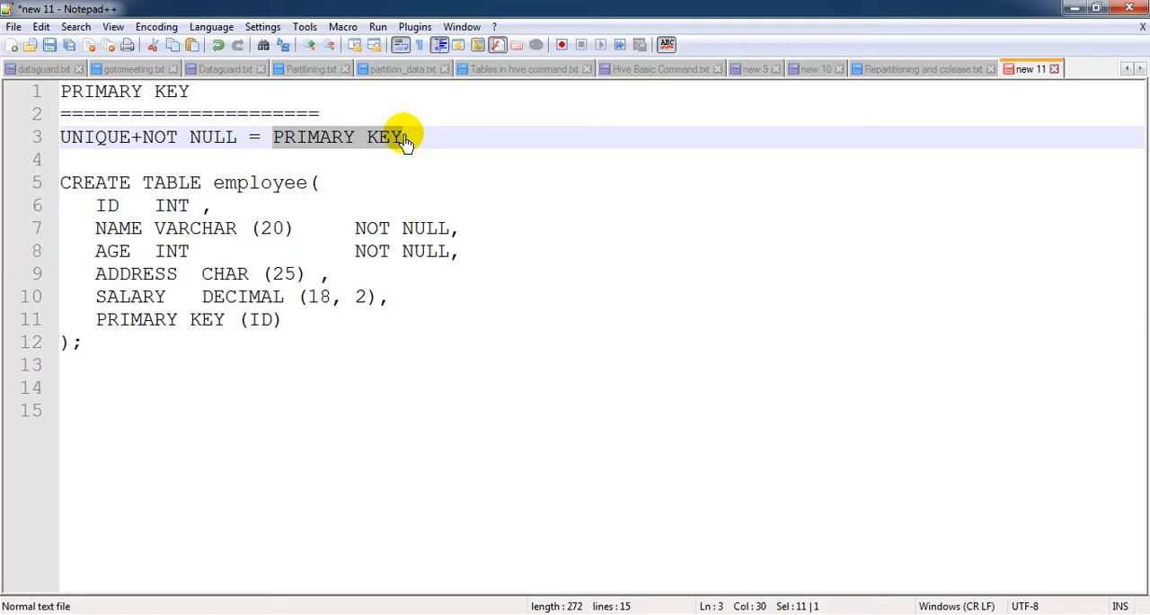
drag(403, 136, 112, 297)
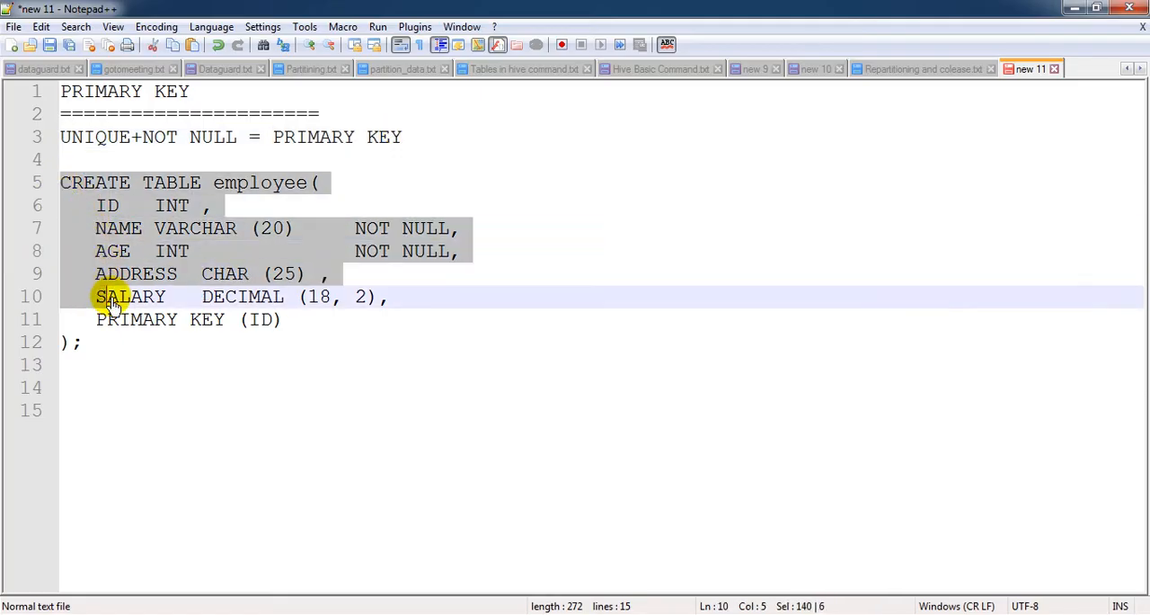
double_click(259, 183)
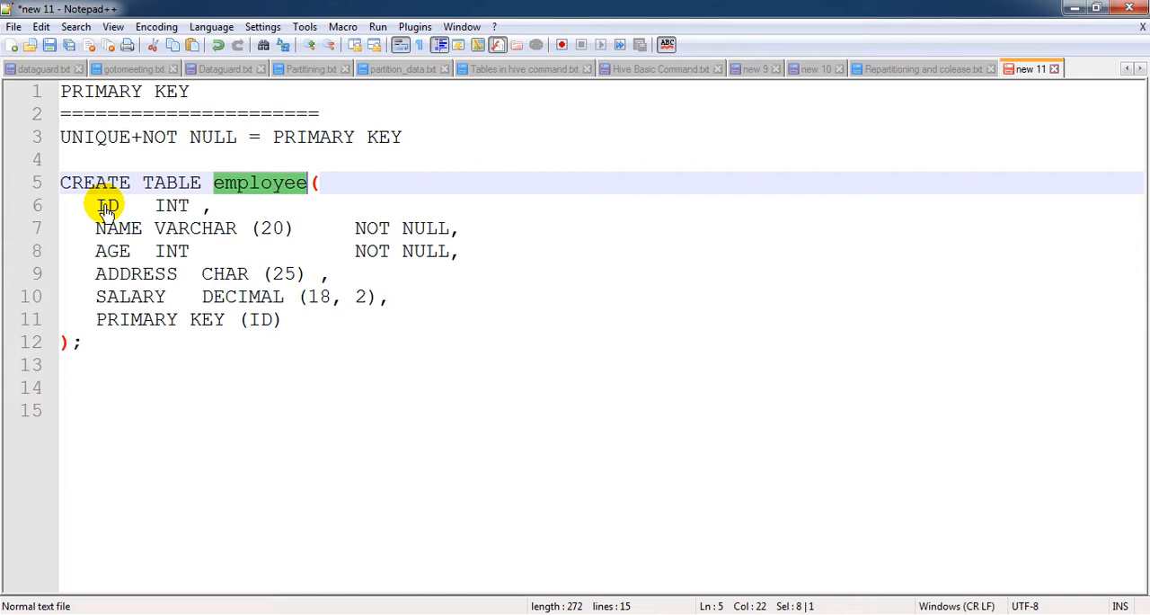
double_click(111, 252)
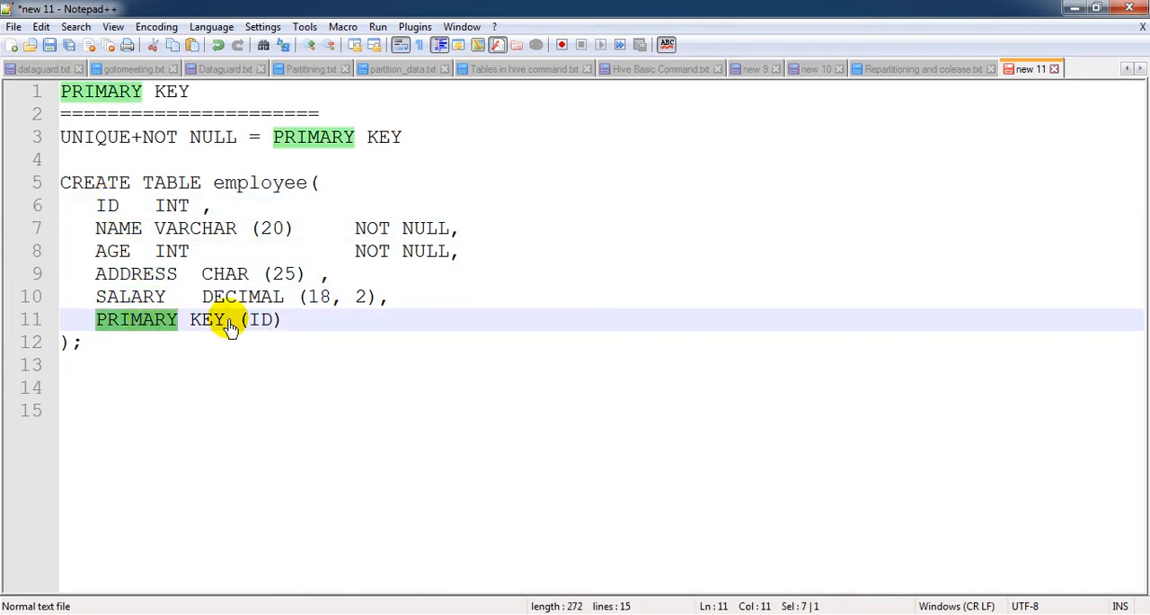
double_click(262, 320)
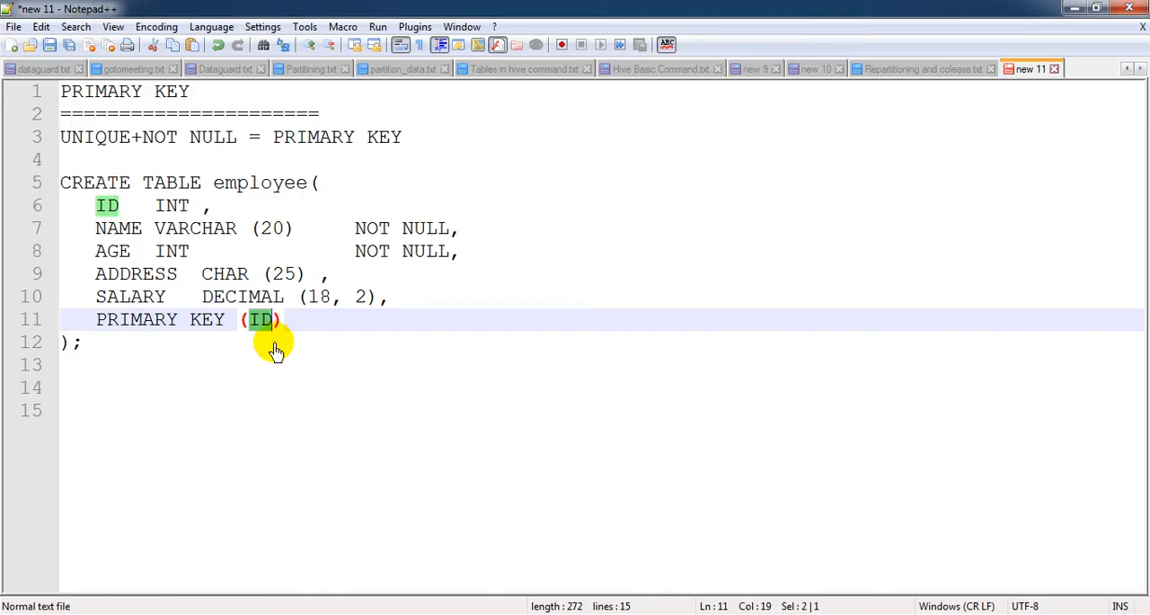
mouse_move(248, 296)
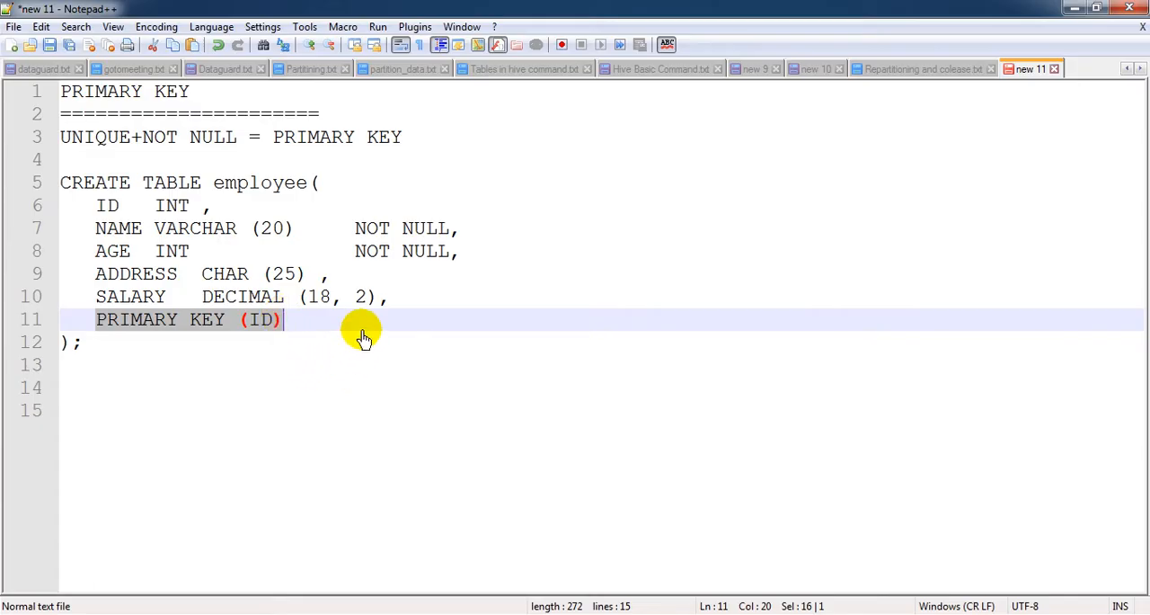
mouse_move(367, 325)
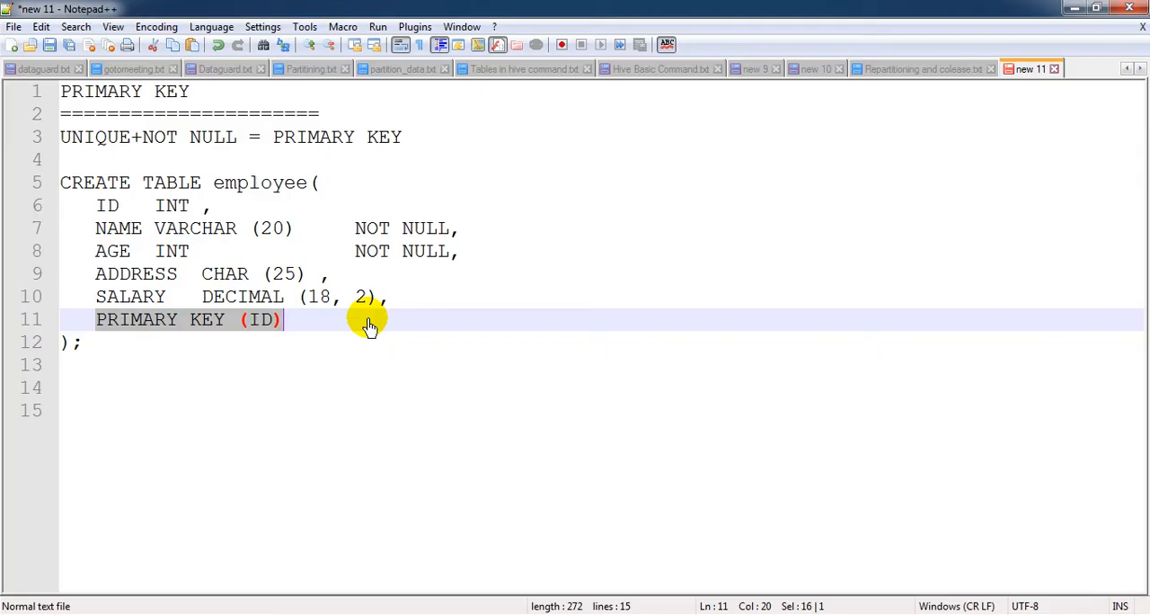
mouse_move(251, 273)
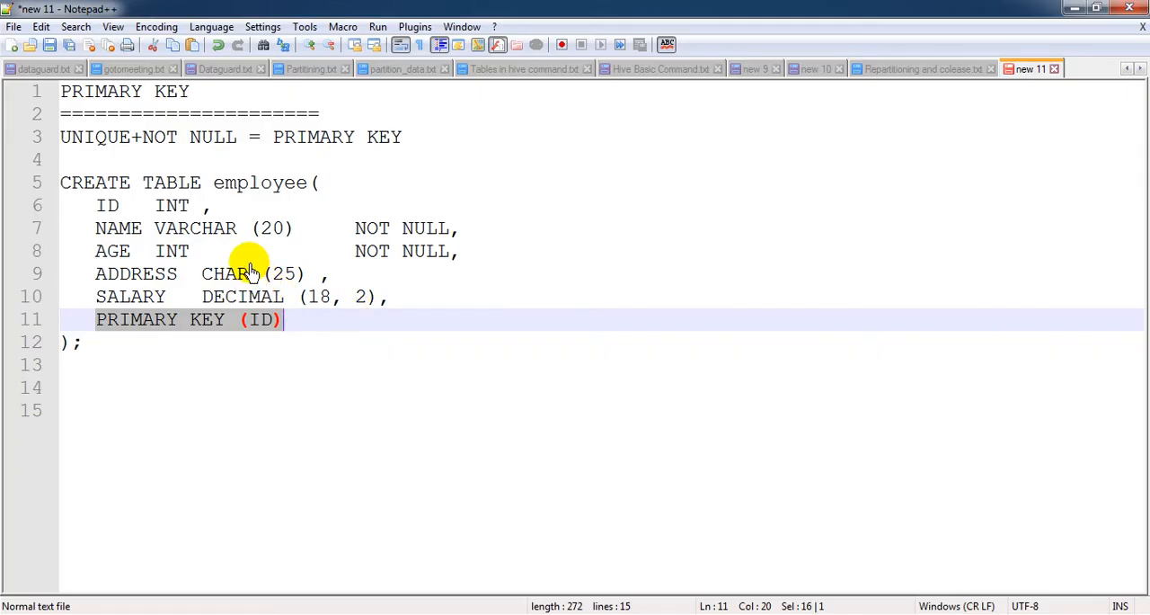
click(72, 205)
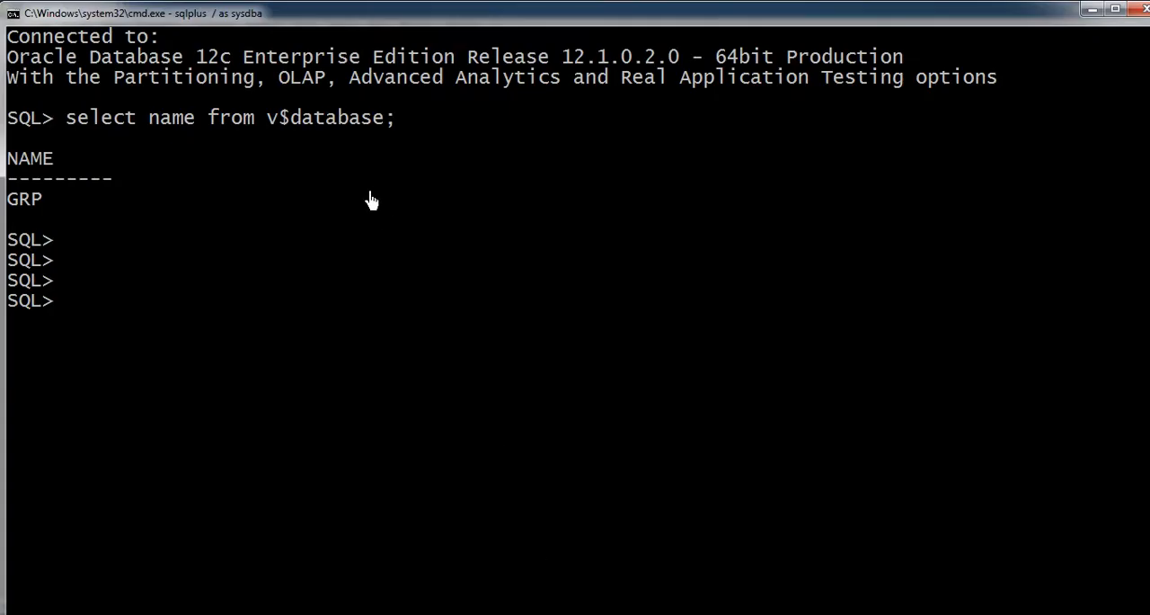
mouse_move(374, 171)
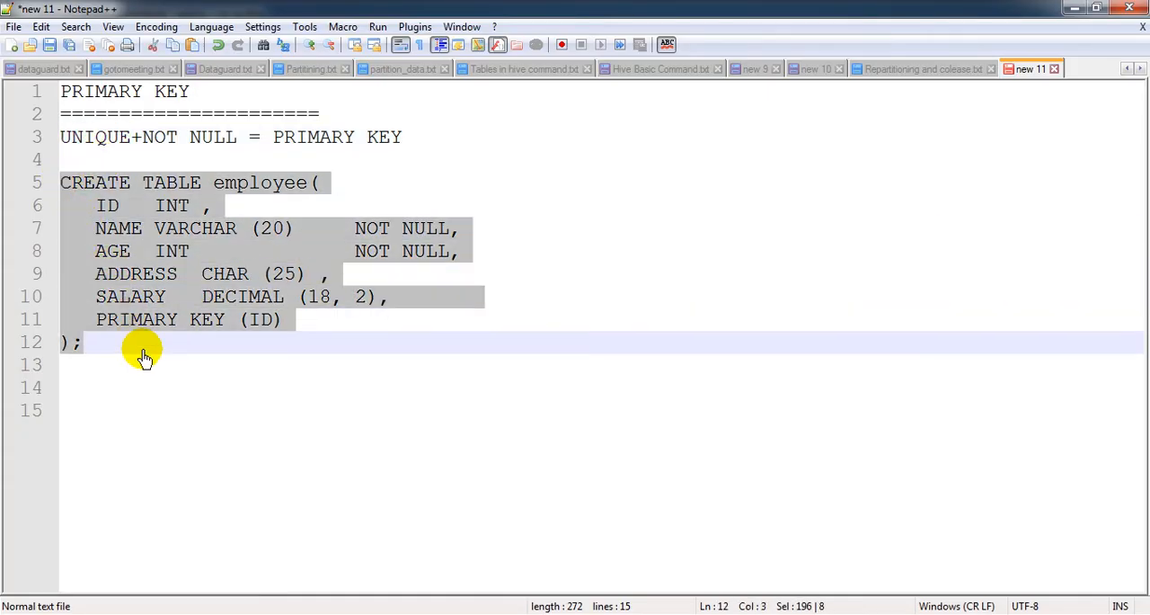
mouse_move(337, 374)
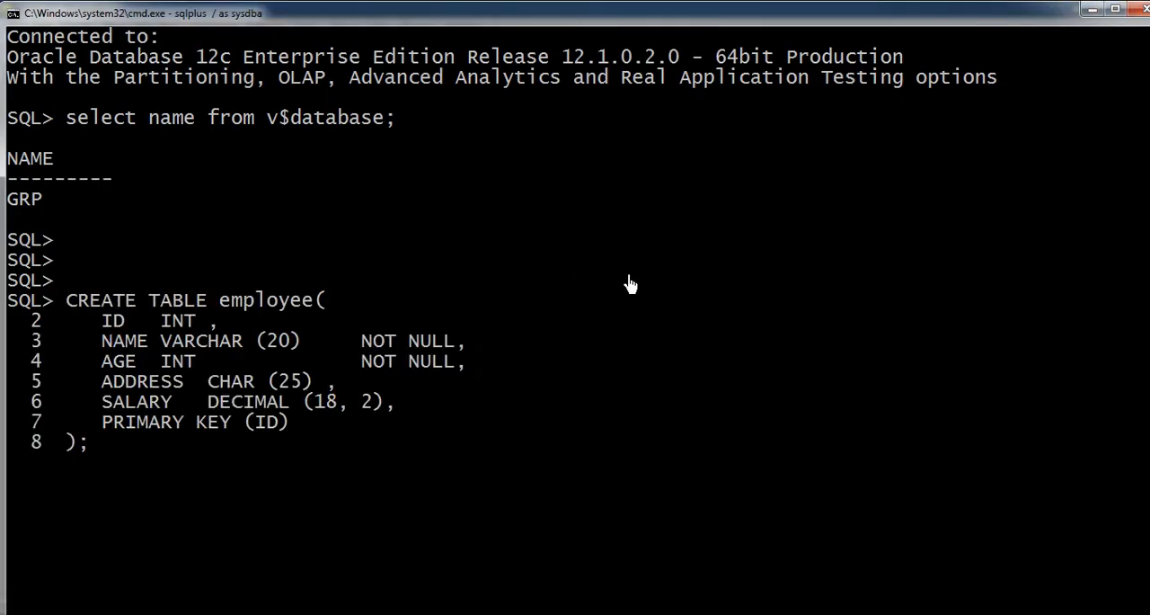
Step: Run the CREATE TABLE employee statement and begin a desc command for it
key(enter)
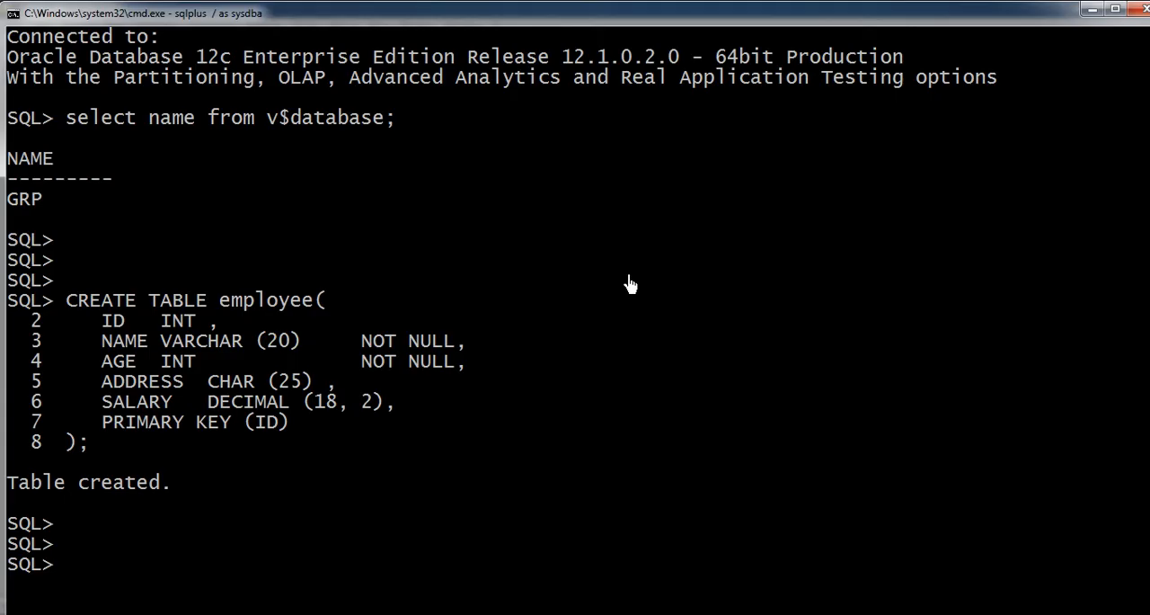
mouse_move(223, 485)
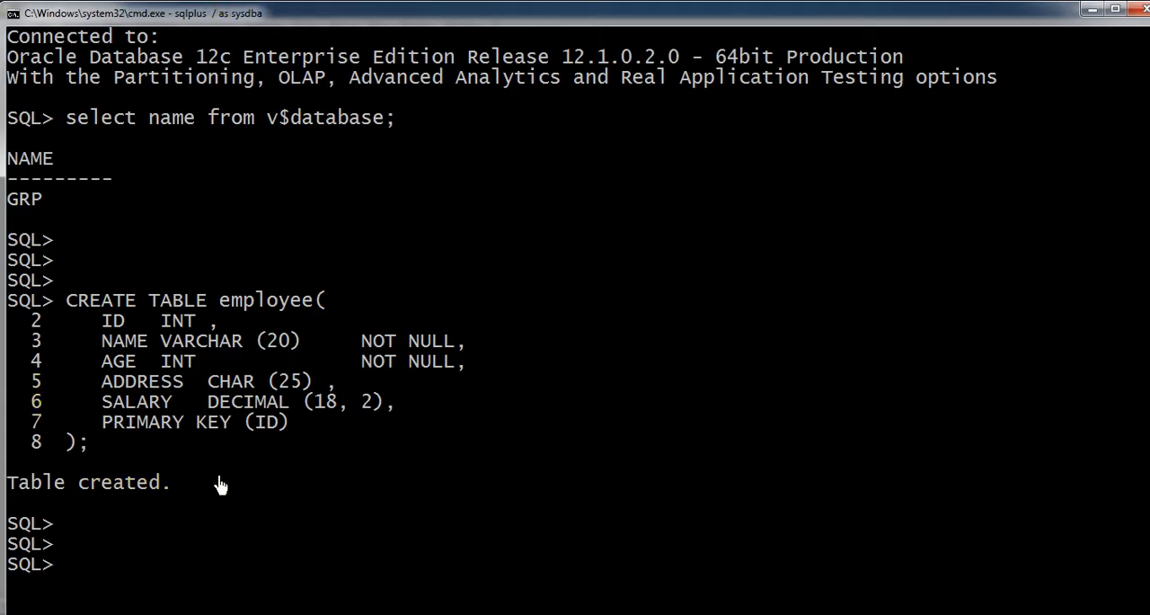
text(desc)
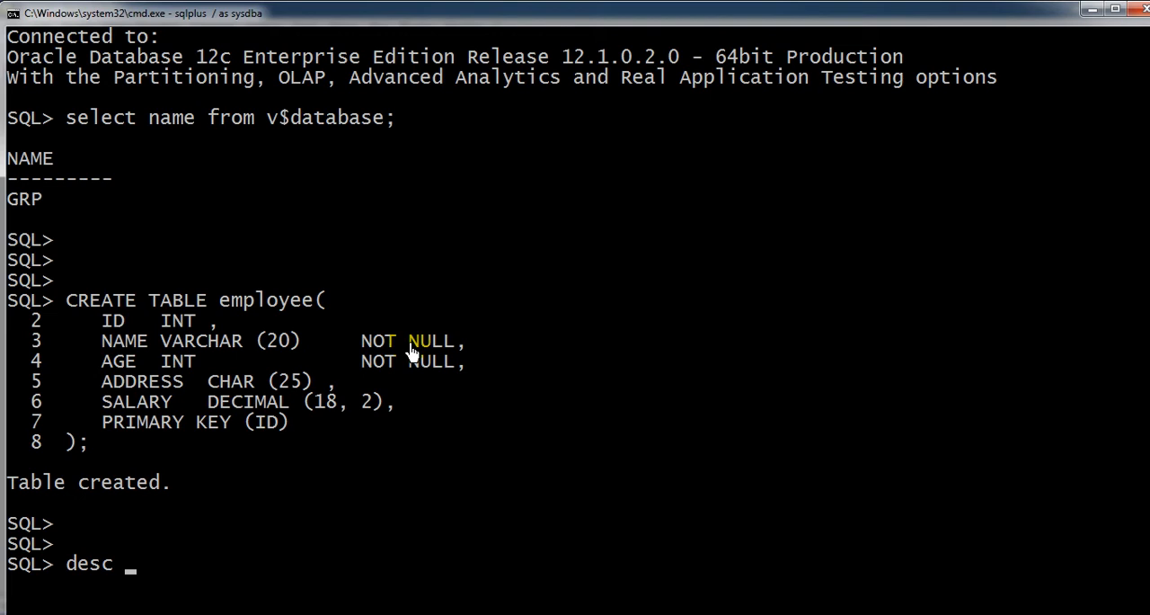
text(employee;)
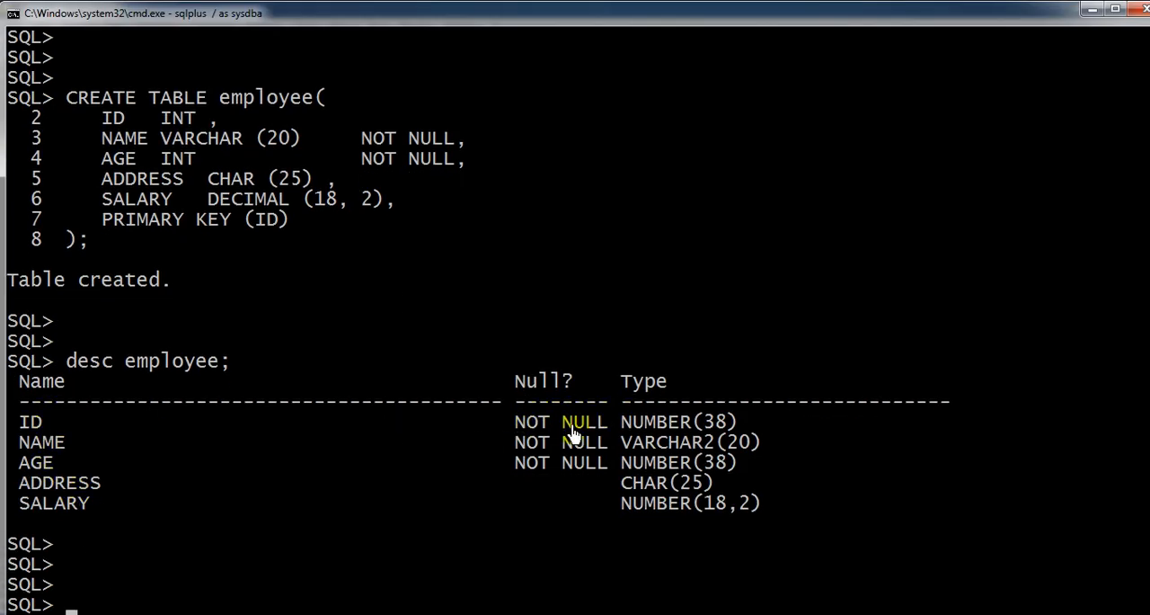
mouse_move(58, 449)
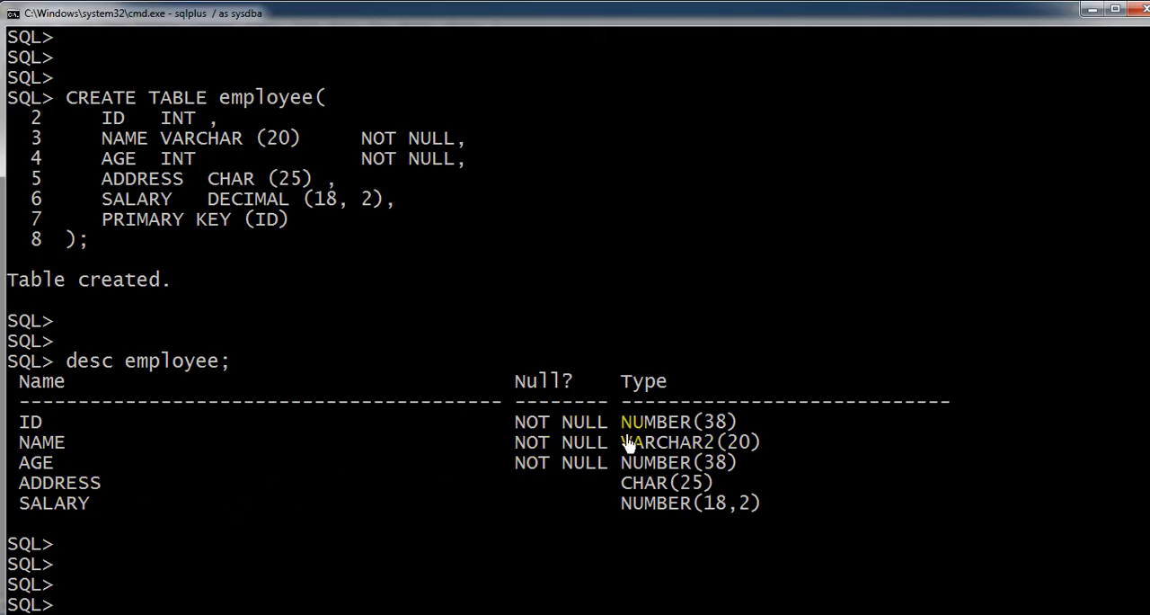
mouse_move(500, 478)
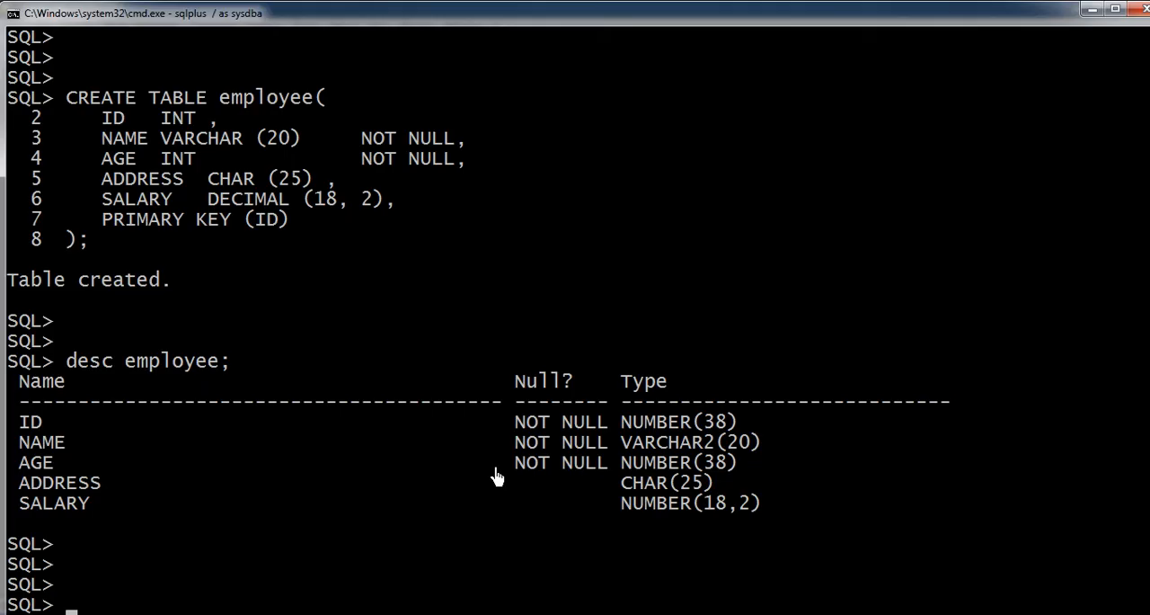
mouse_move(471, 366)
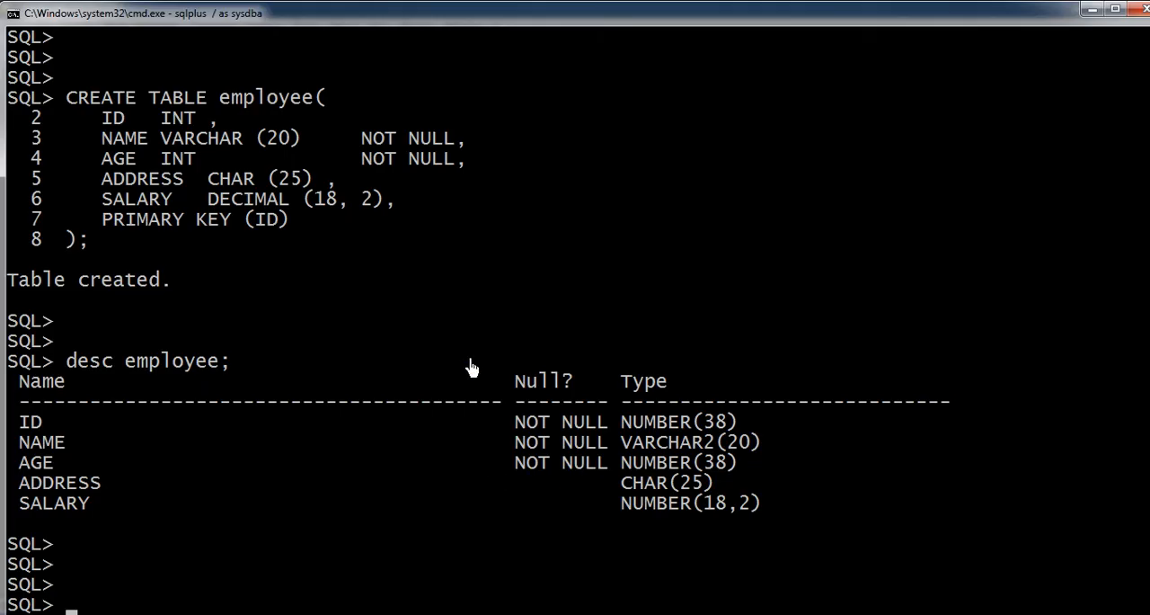
mouse_move(460, 349)
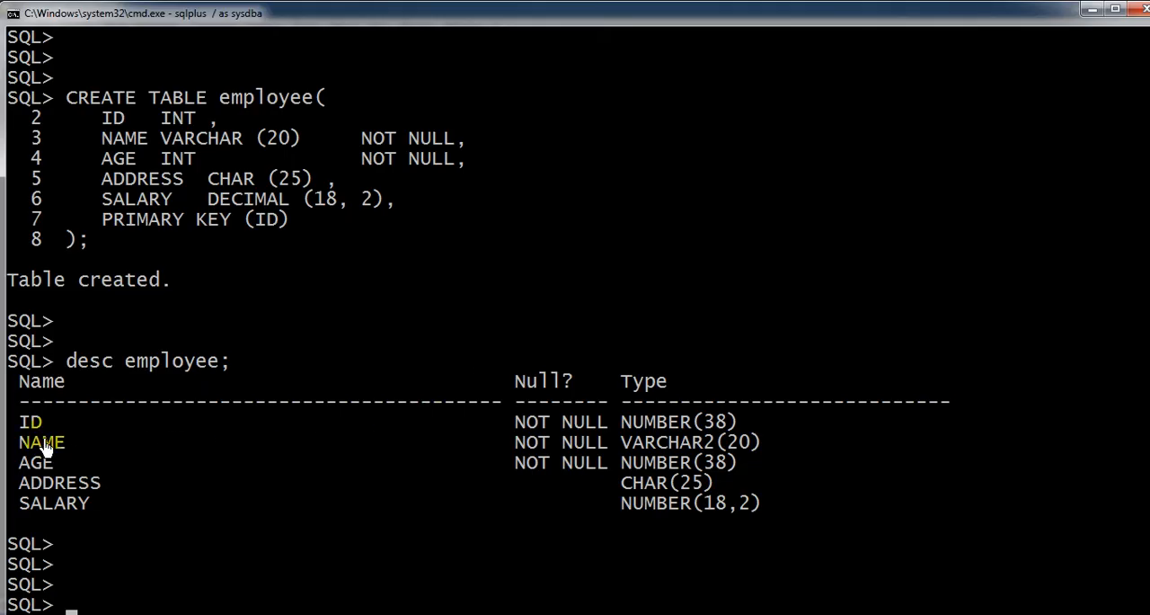
mouse_move(452, 439)
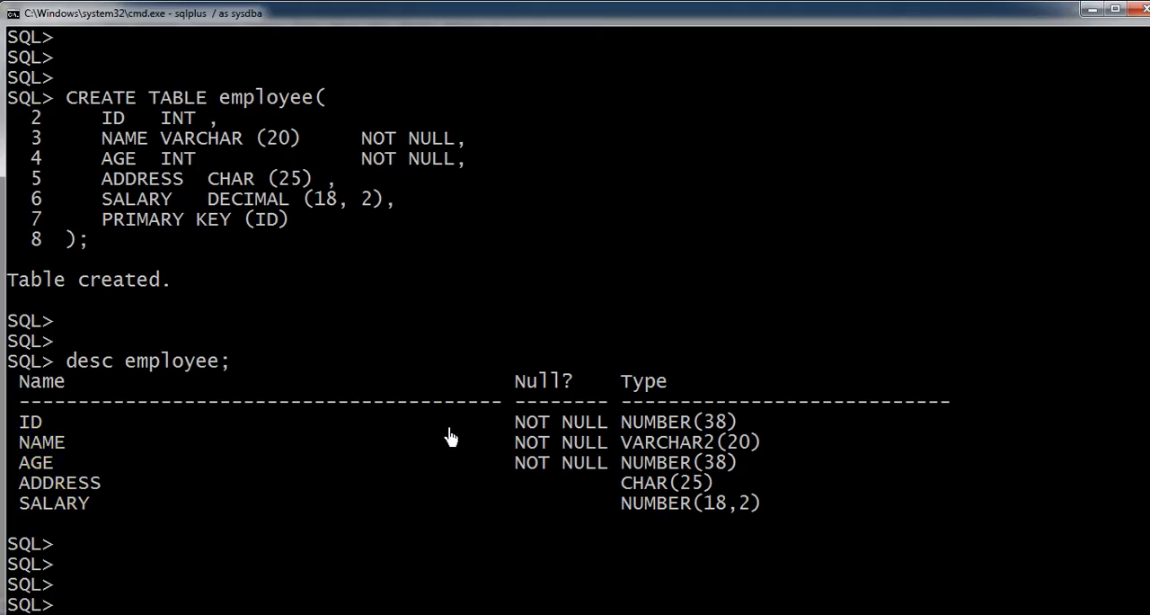
mouse_move(629, 252)
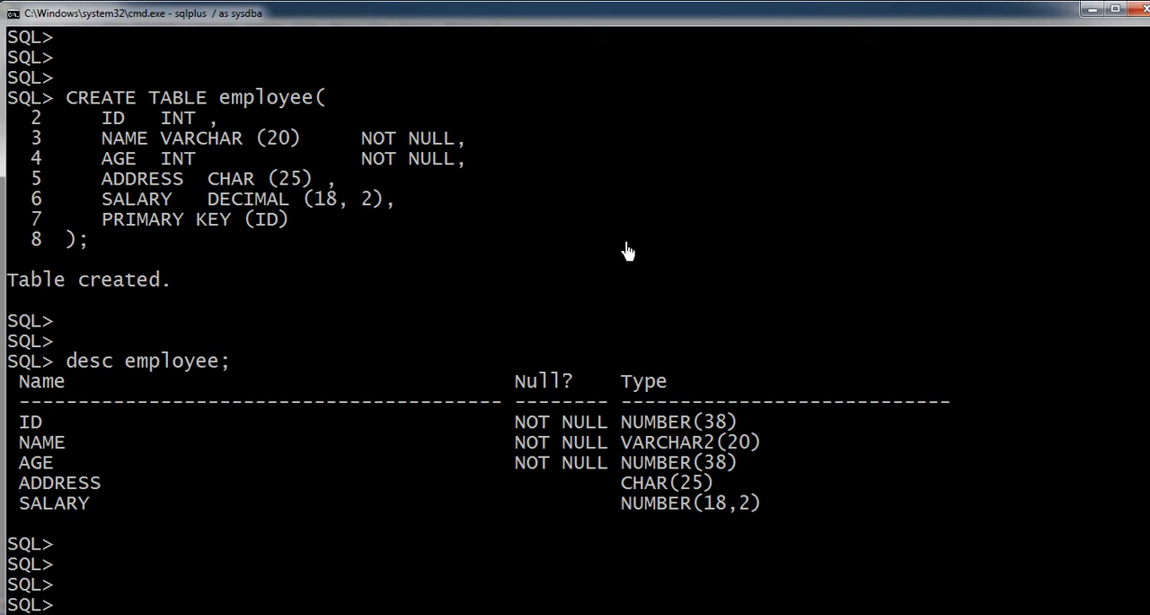
Step: Begin the insert into employee values statement with ID 1 and name 'Ankush'
text(inss)
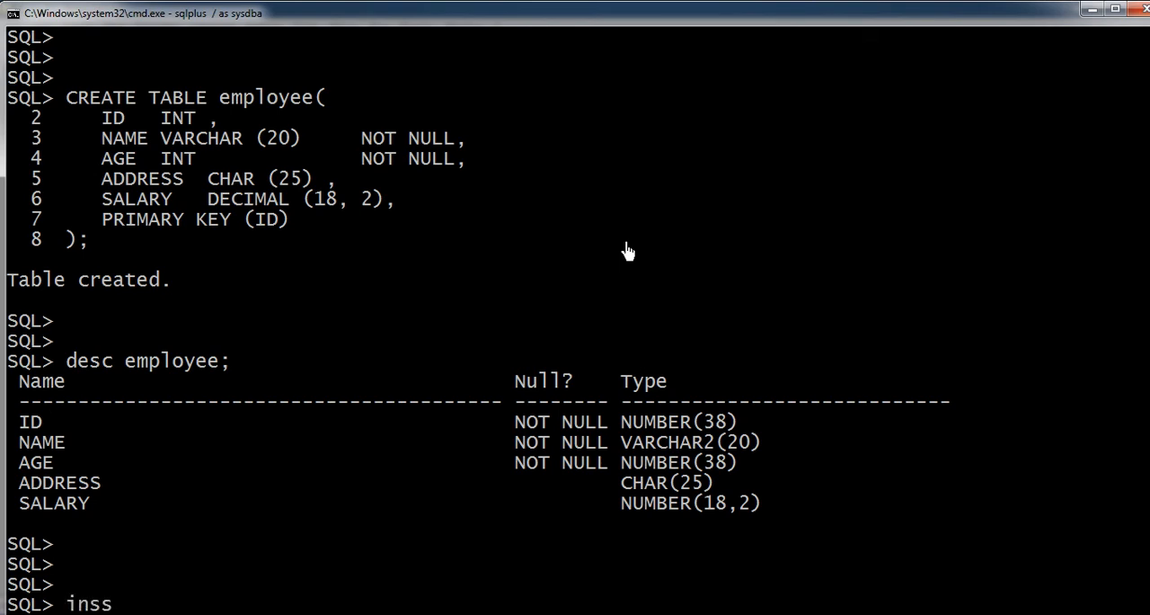
text(er)
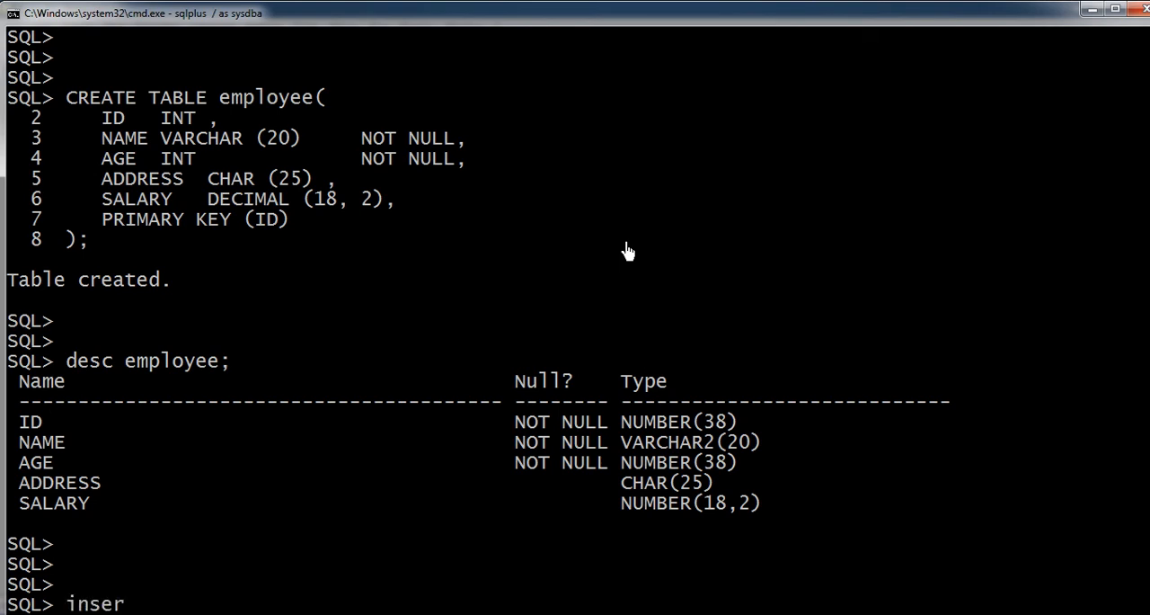
text(t into)
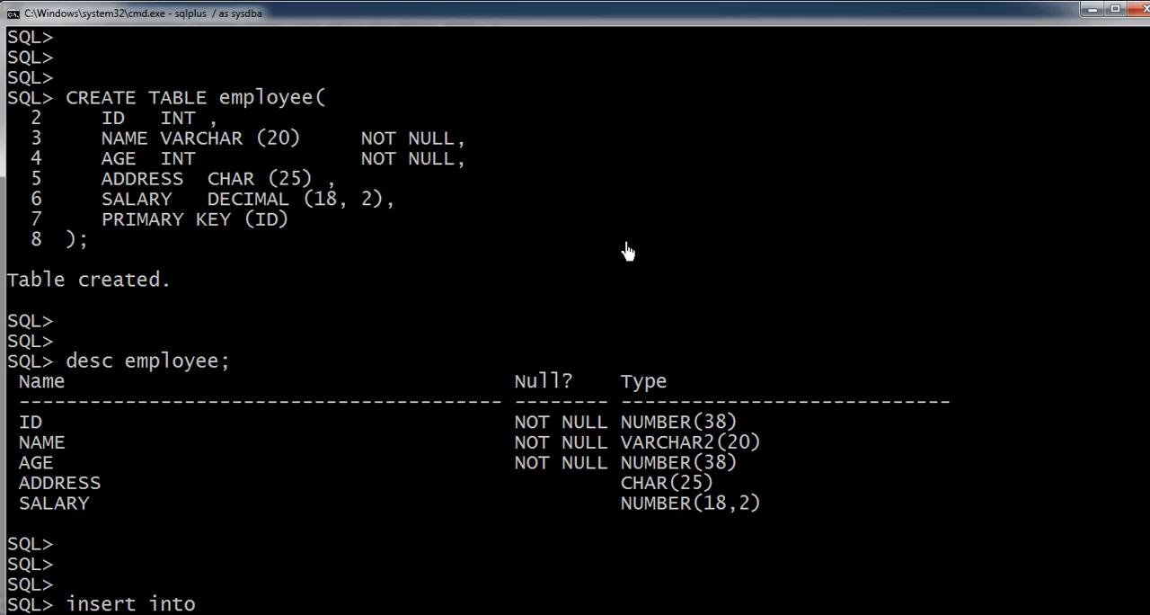
text(employee)
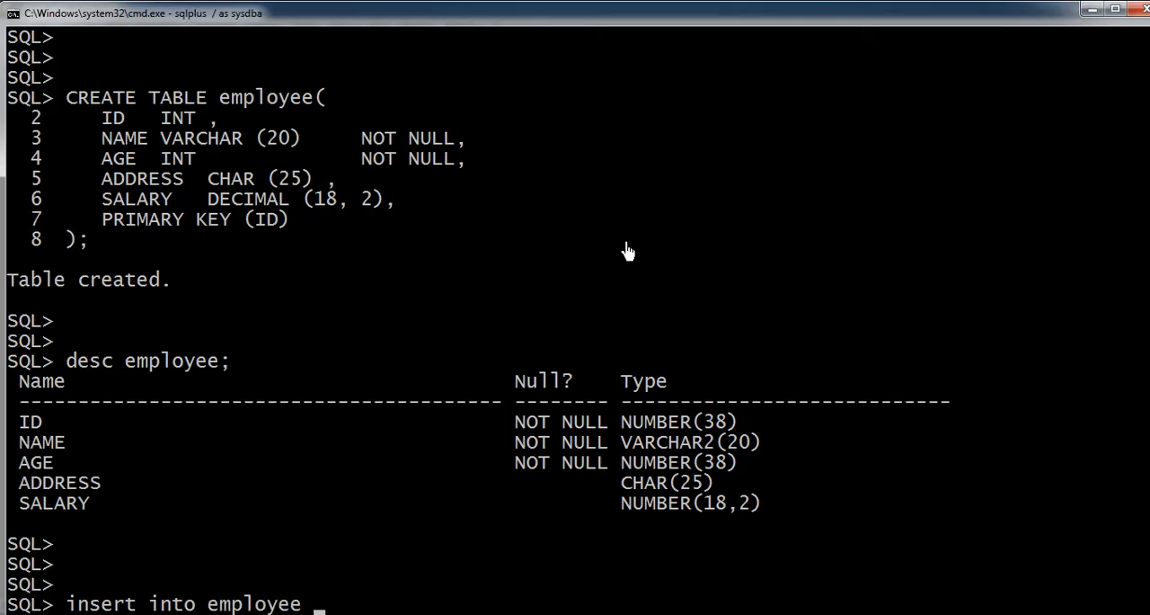
text(values)
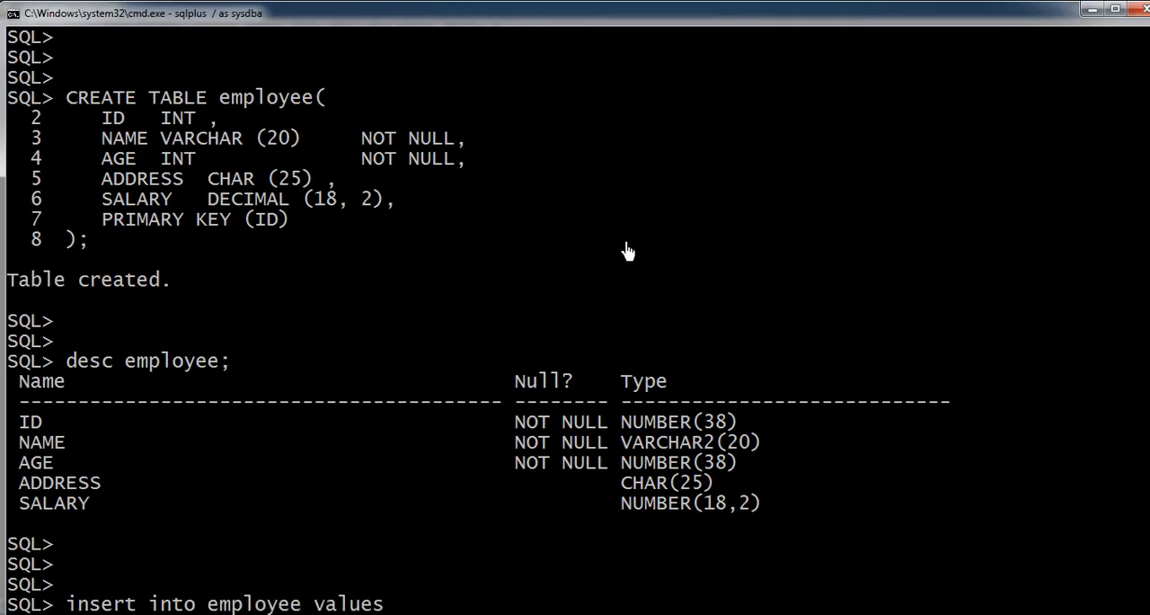
text(()
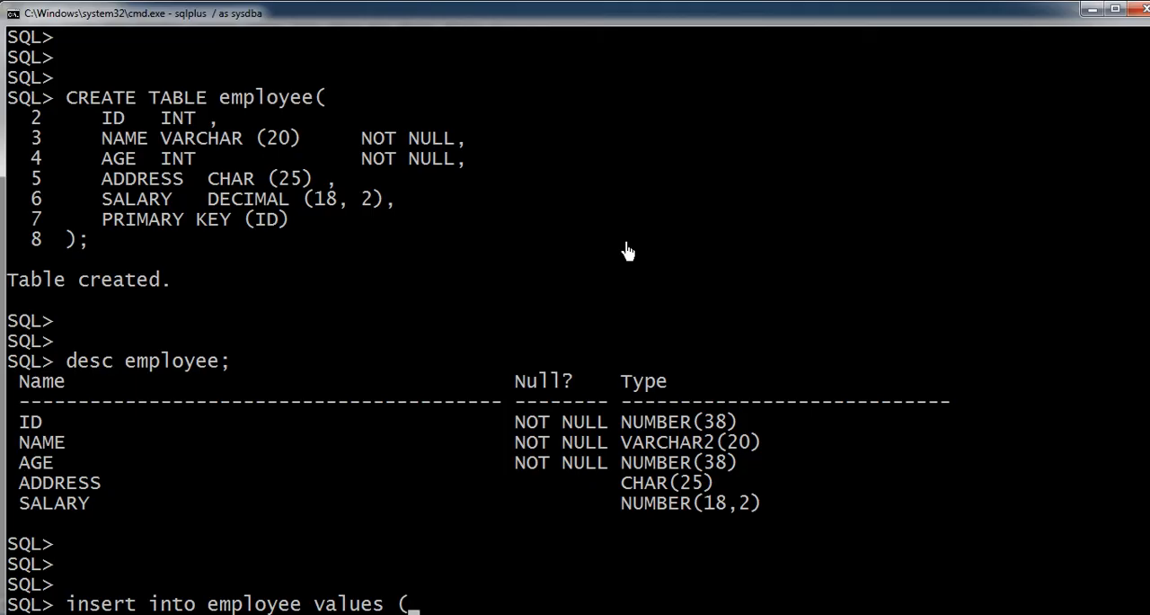
text(1)
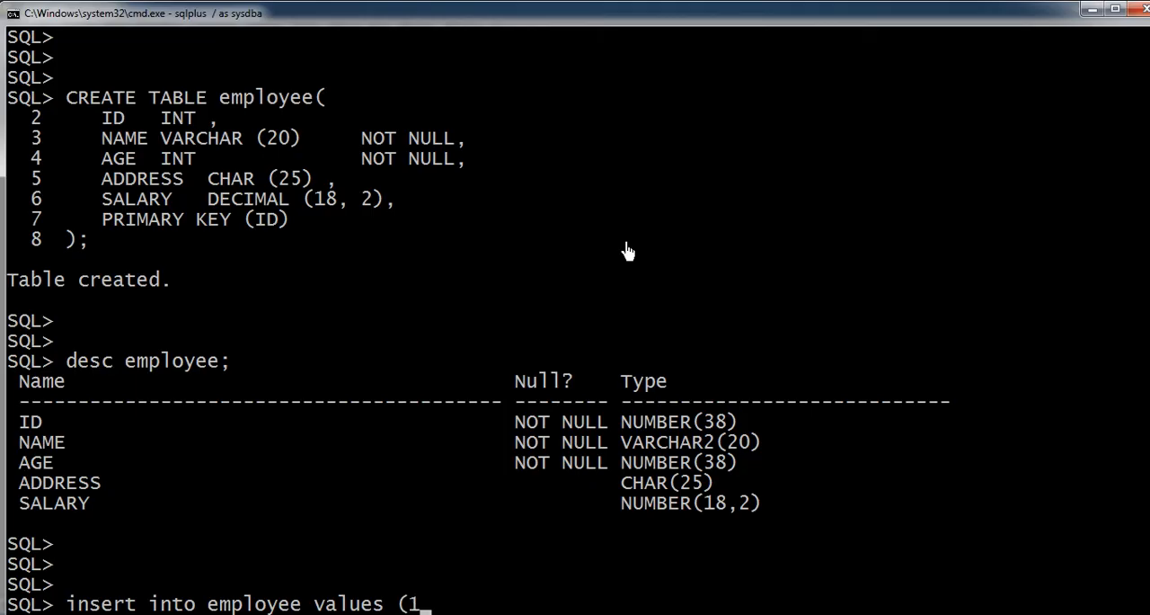
text(,)
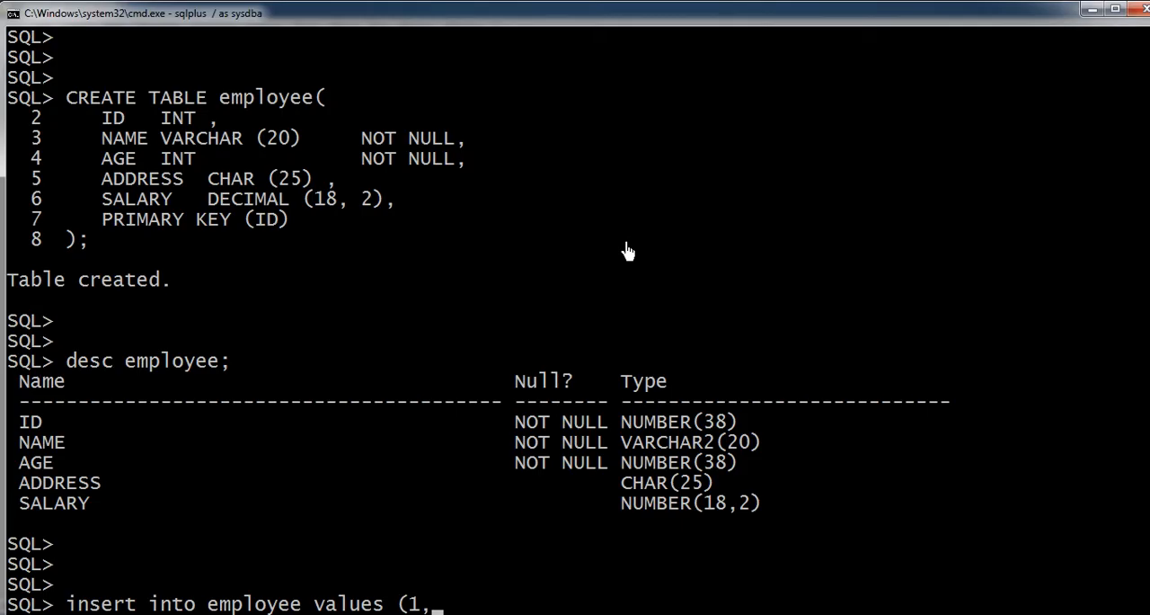
text('Ankus)
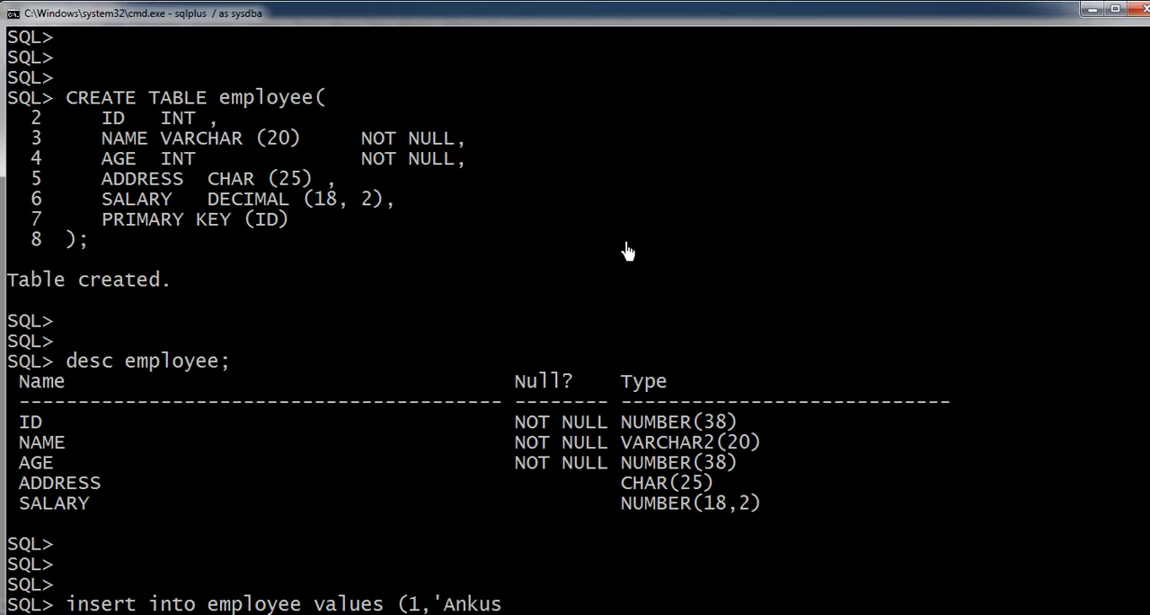
text(h',)
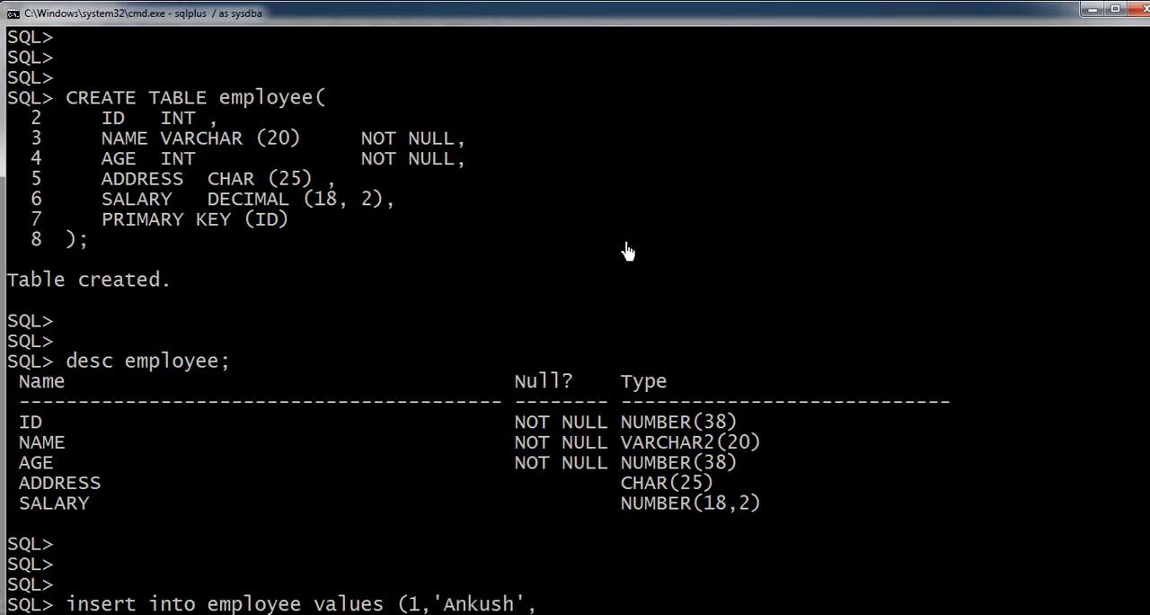
Step: Complete the row with age 26, 'Amravati' and salary 10000, then start a select
text(26)
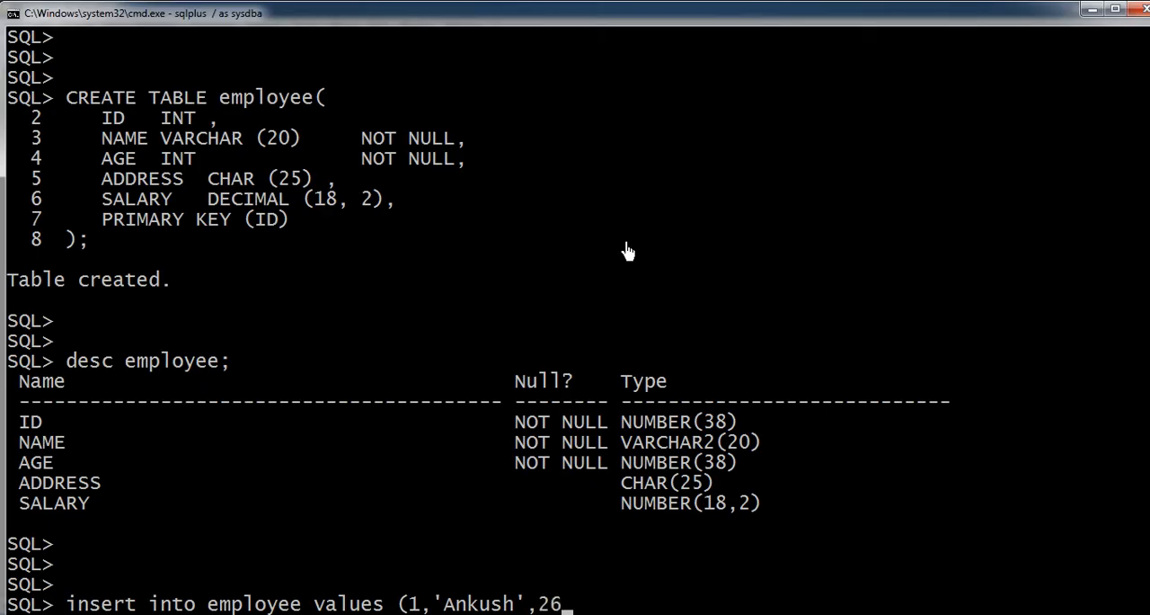
text(,)
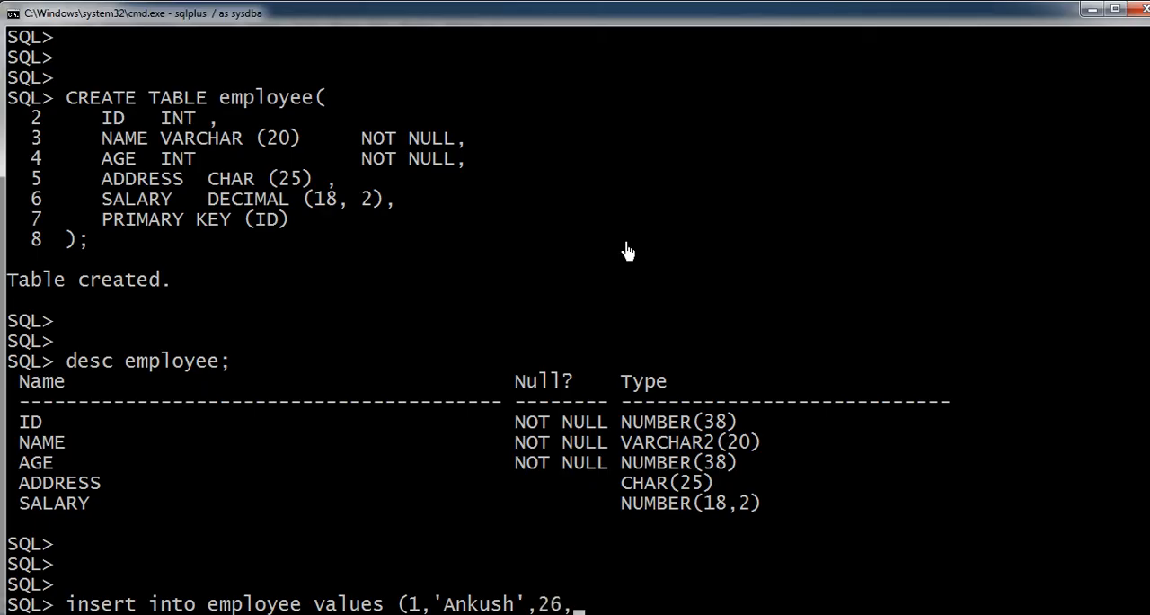
text('Amravati)
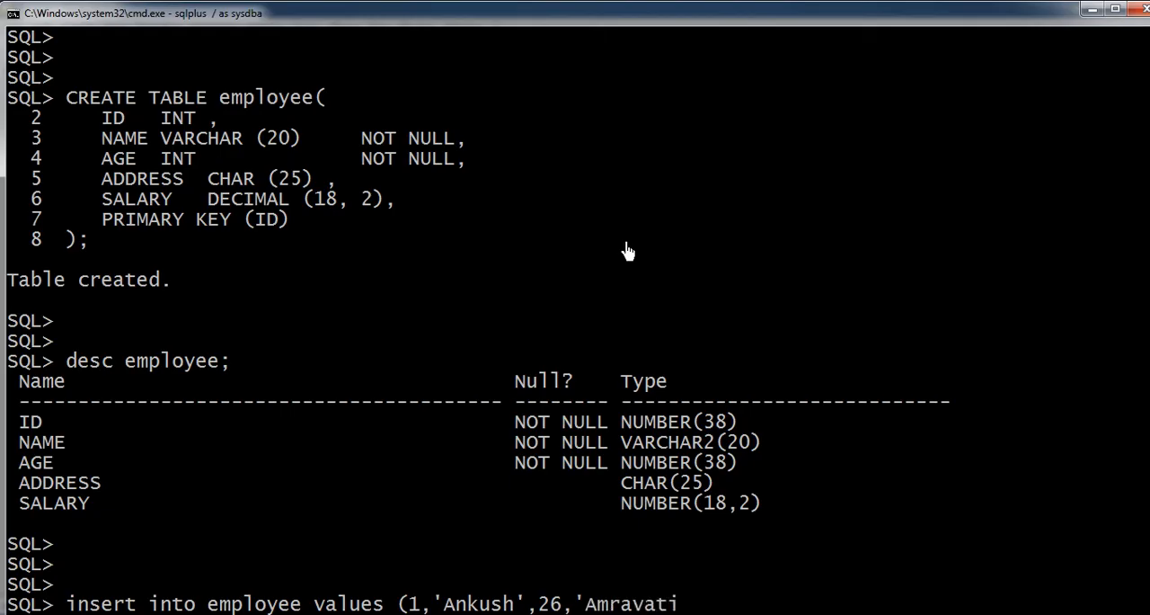
text(')
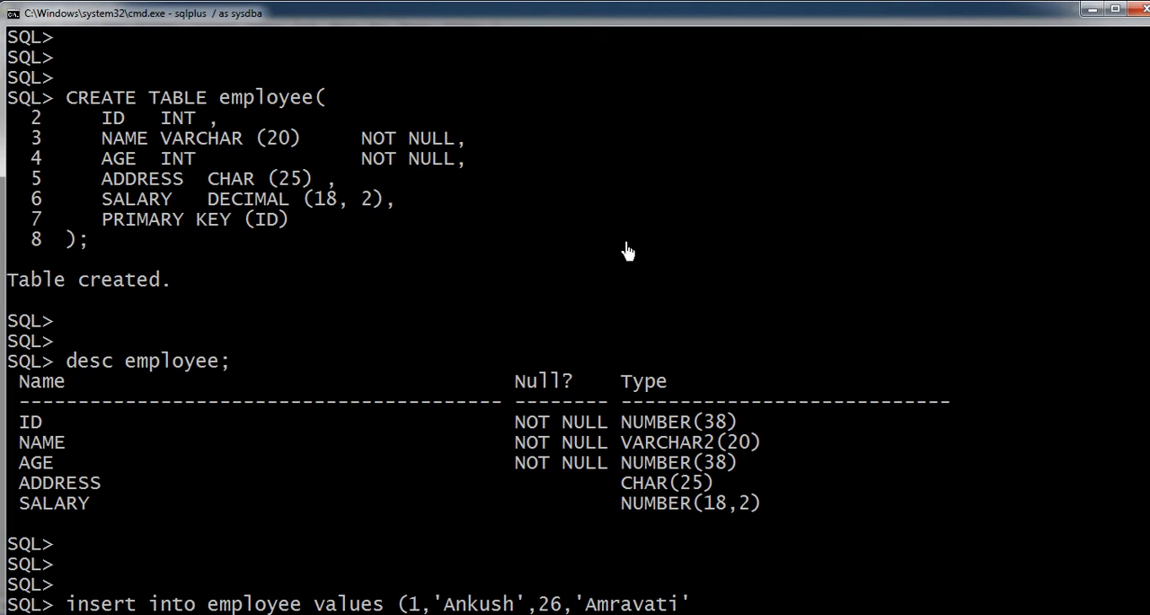
text(,)
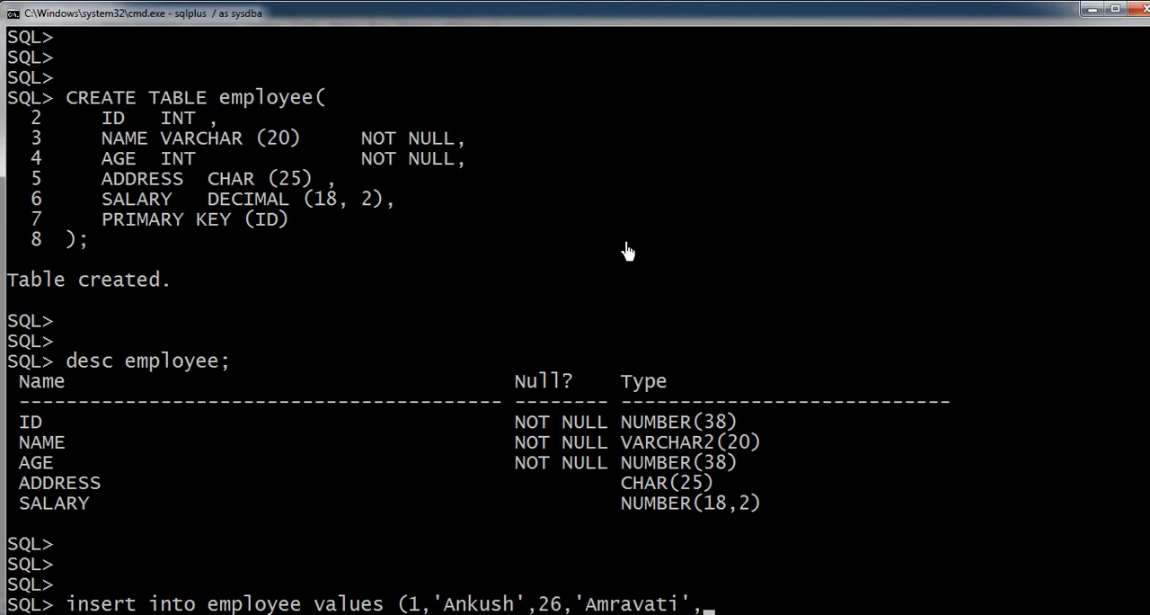
text(10000)
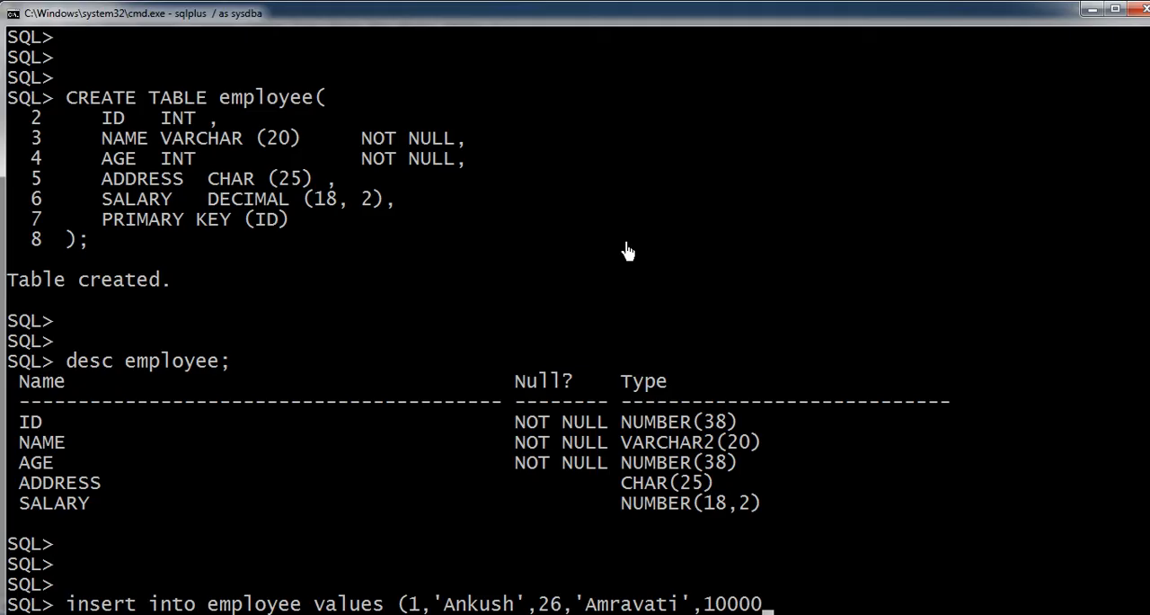
text();)
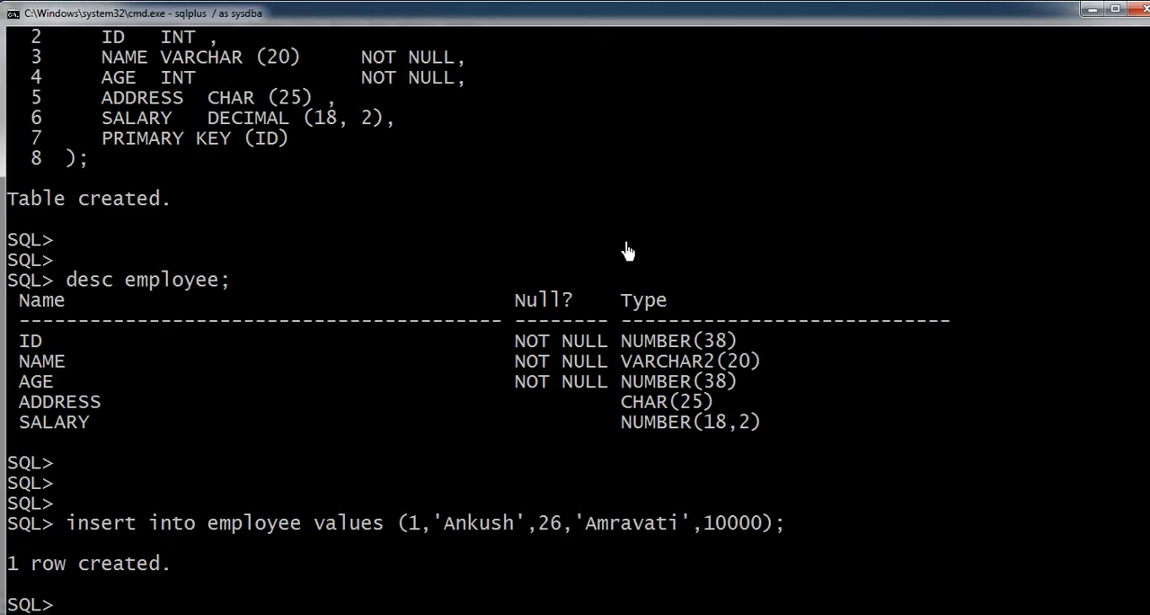
text(select * from employee;)
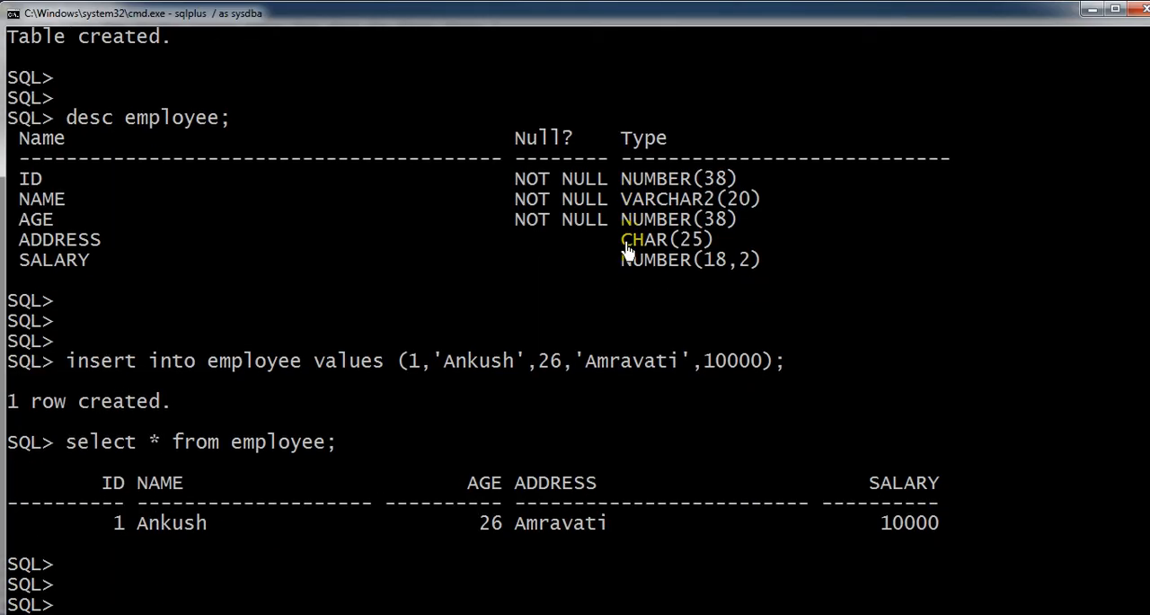
mouse_move(196, 359)
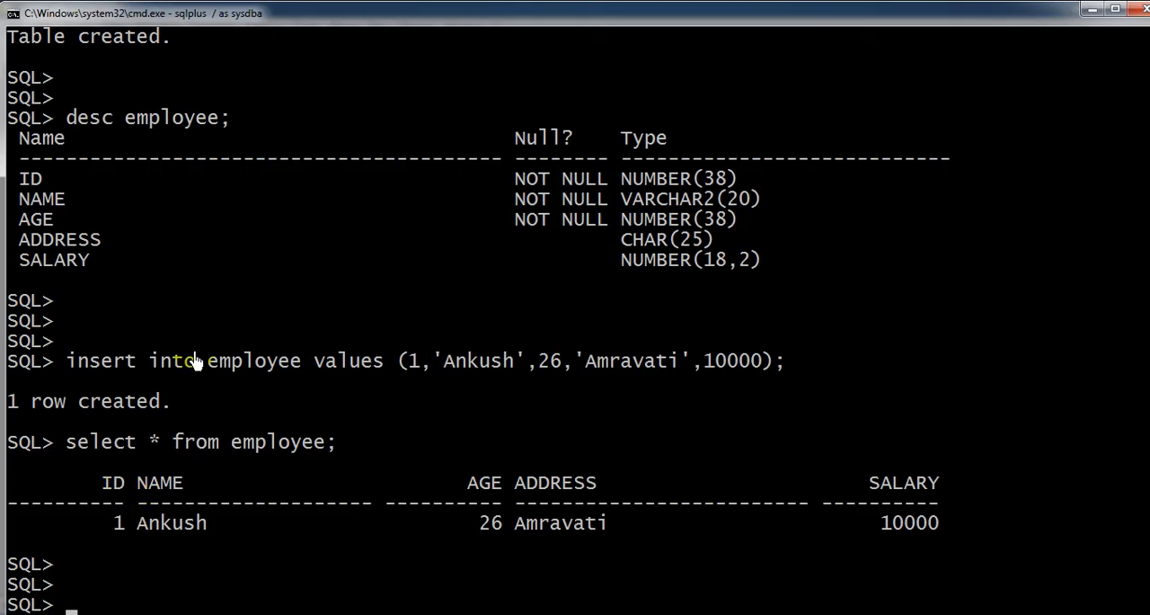
mouse_move(196, 203)
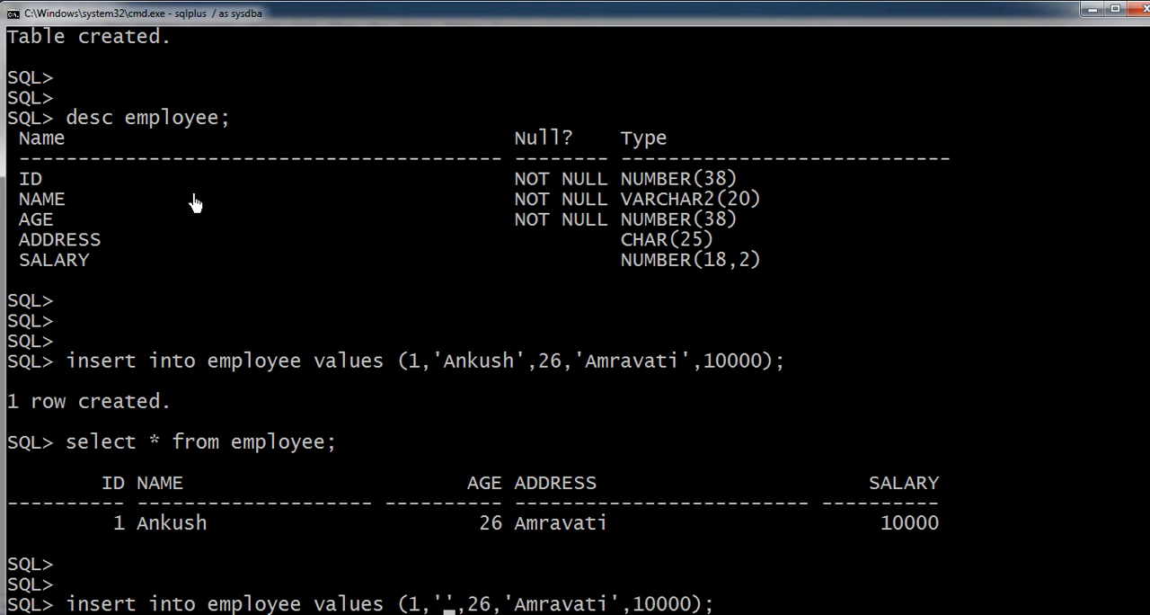
Step: Edit the recalled insert to read 1, 'sagar', 27, 'nagpur', 20000 without running it
text(sagar)
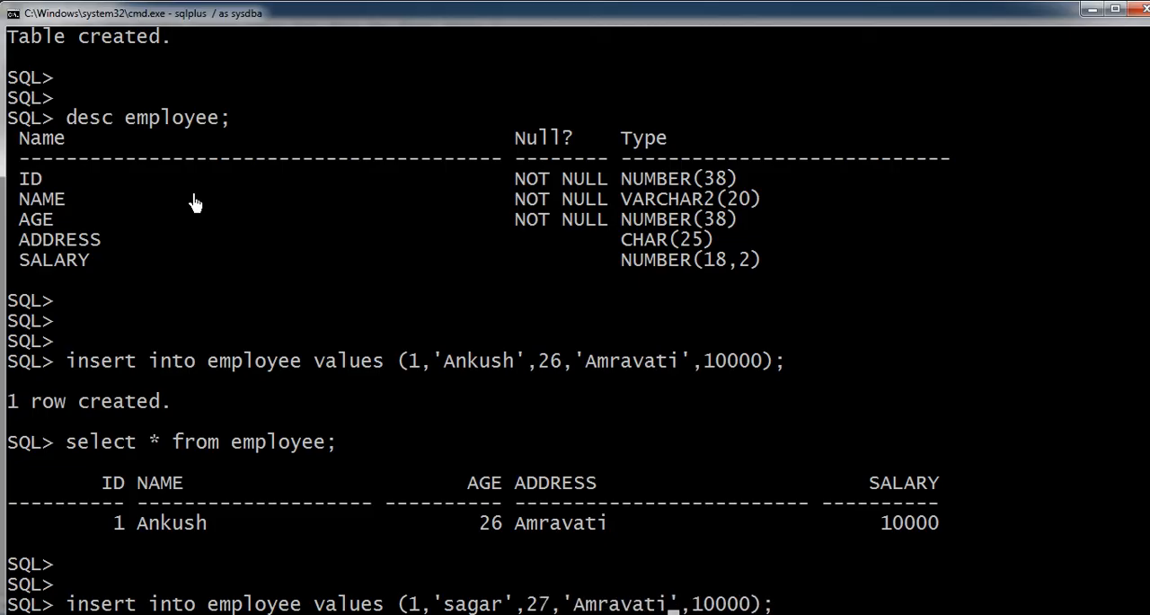
text(n)
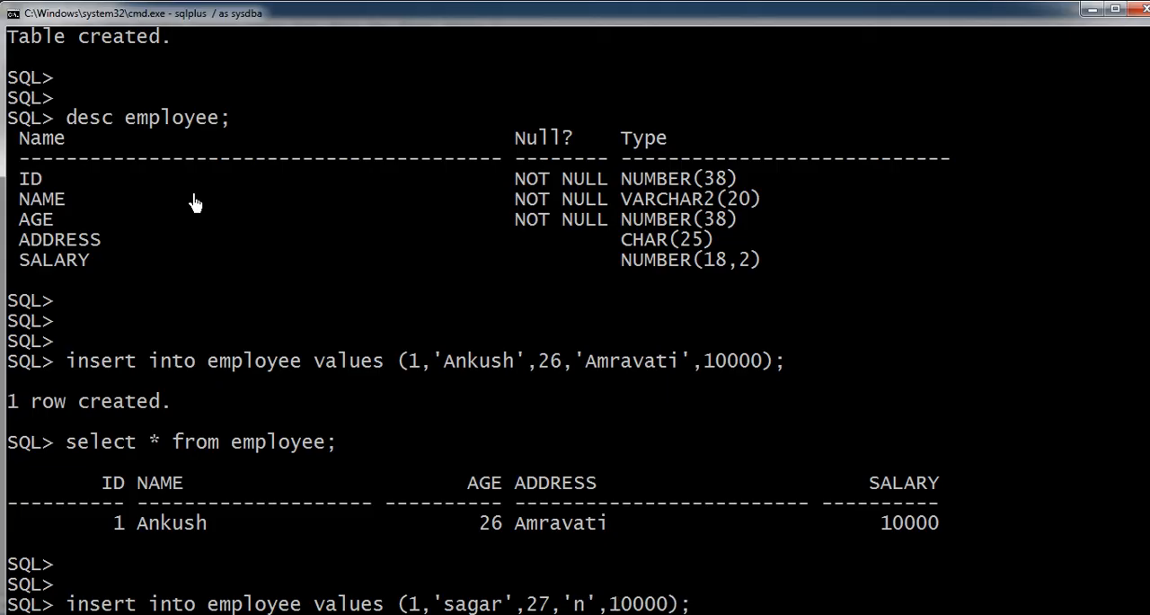
text(agpur)
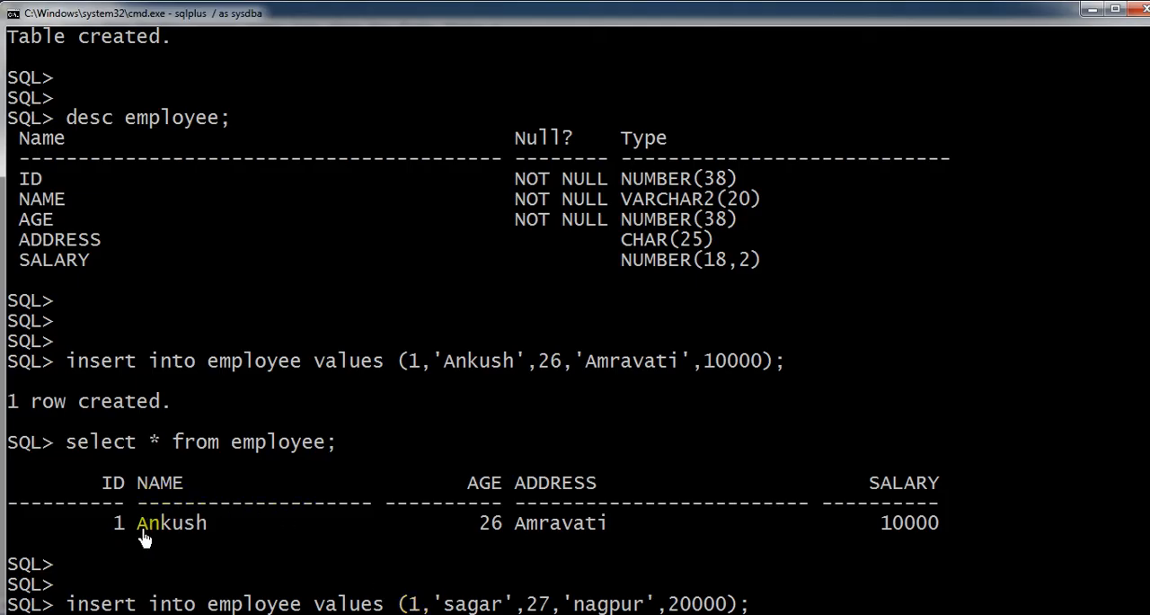
mouse_move(613, 417)
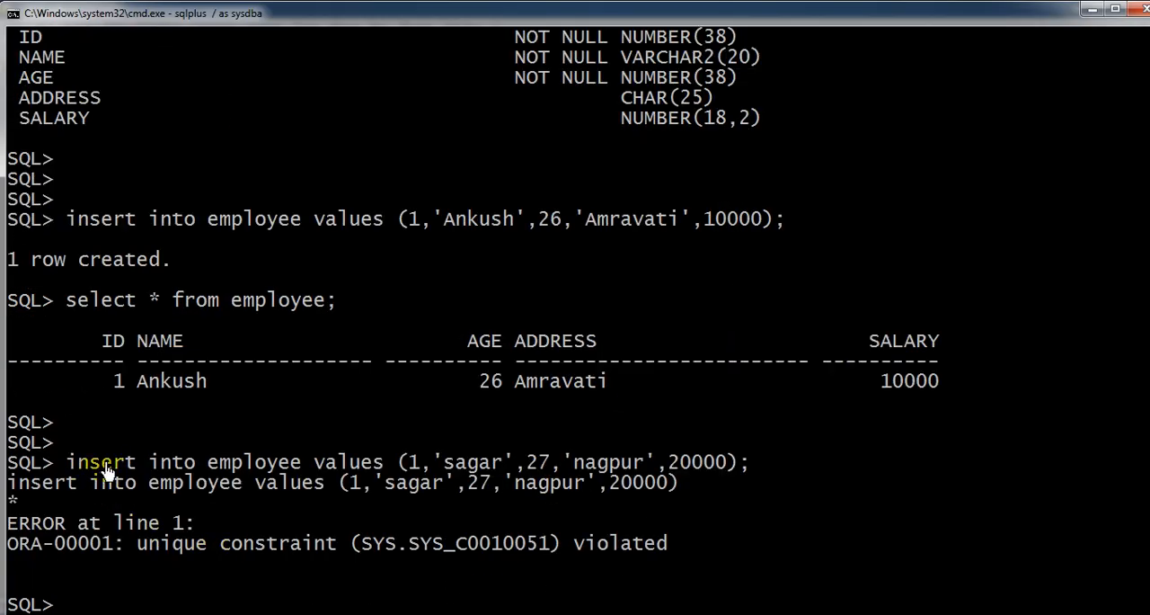
mouse_move(322, 557)
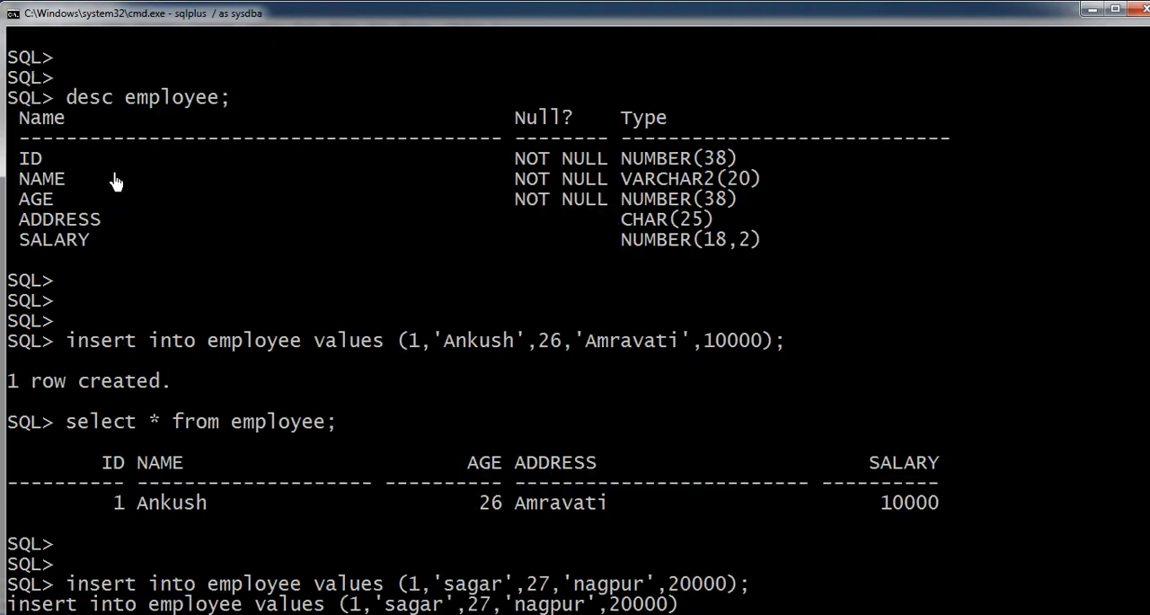
mouse_move(404, 431)
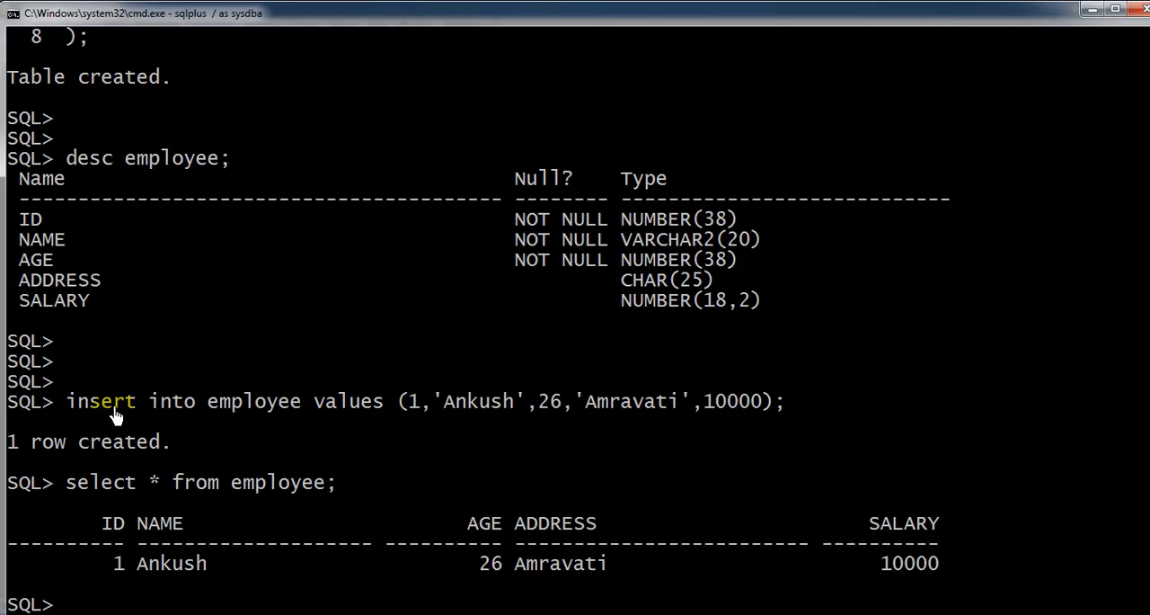
mouse_move(518, 427)
text(insert into employee values (2,'sagar',27,'nagpur',20000);)
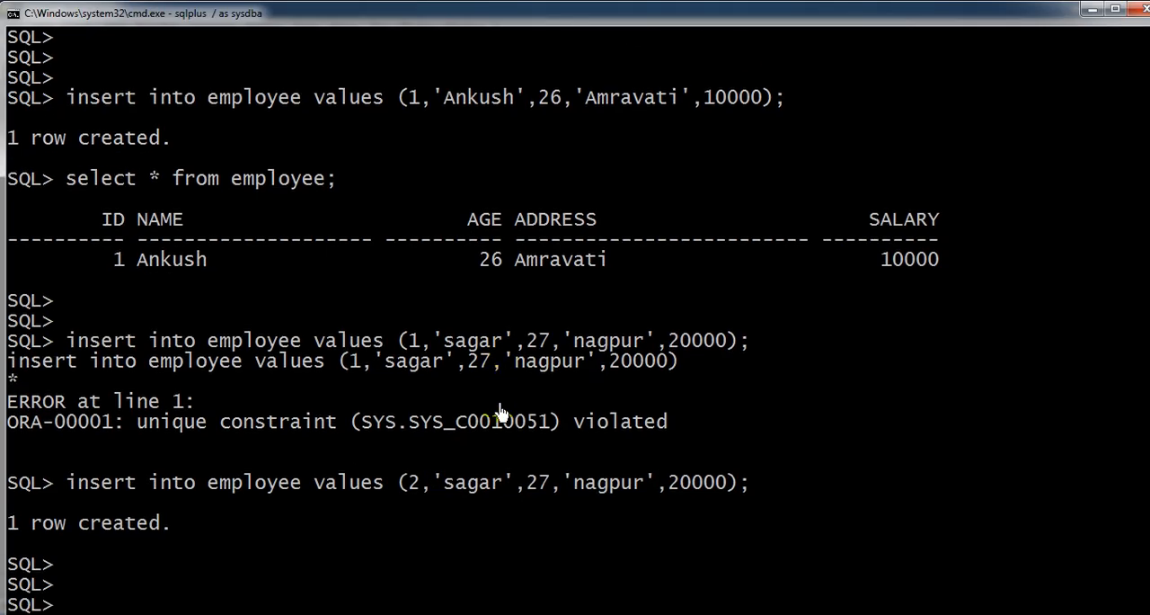
Step: Run select * from employee; listing both rows, Ankush and sagar
text(select * from employee;)
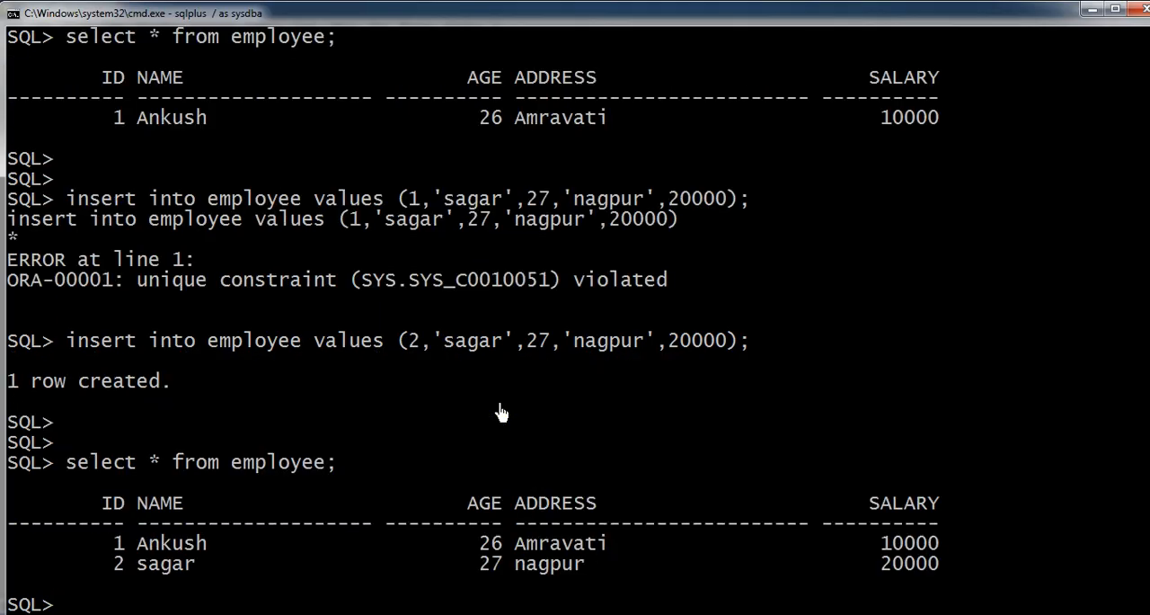
scroll(down, 3)
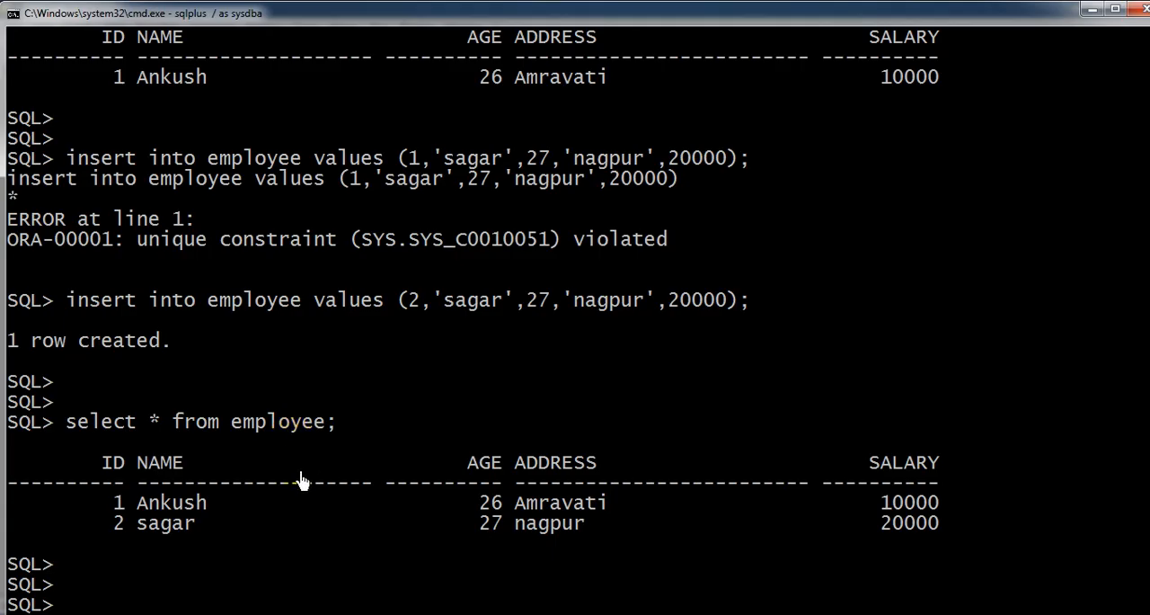
mouse_move(421, 281)
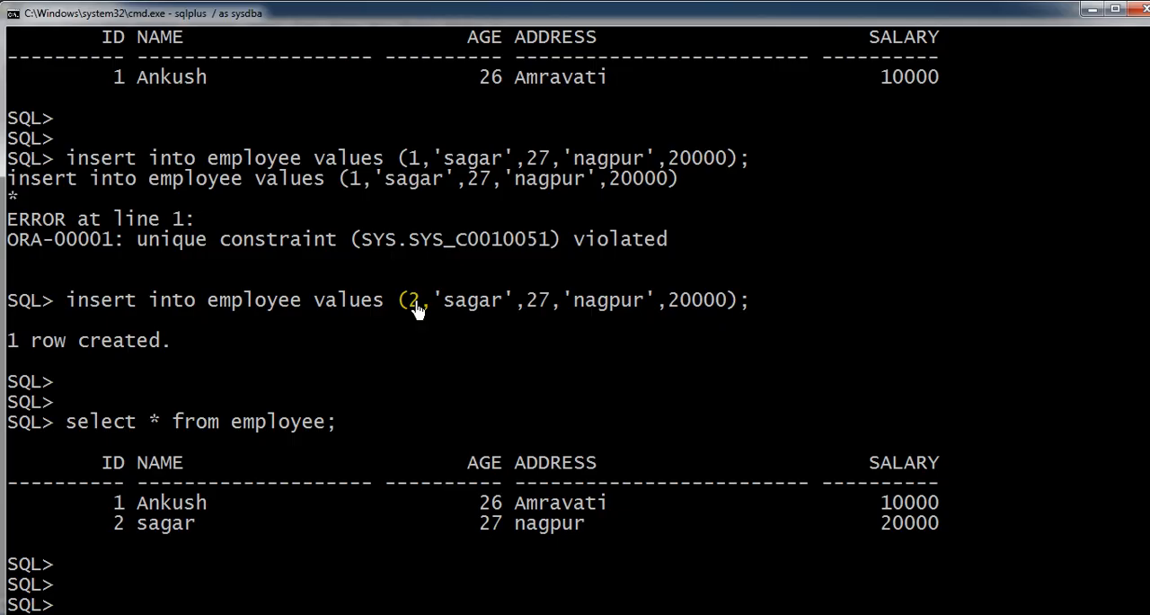
mouse_move(417, 370)
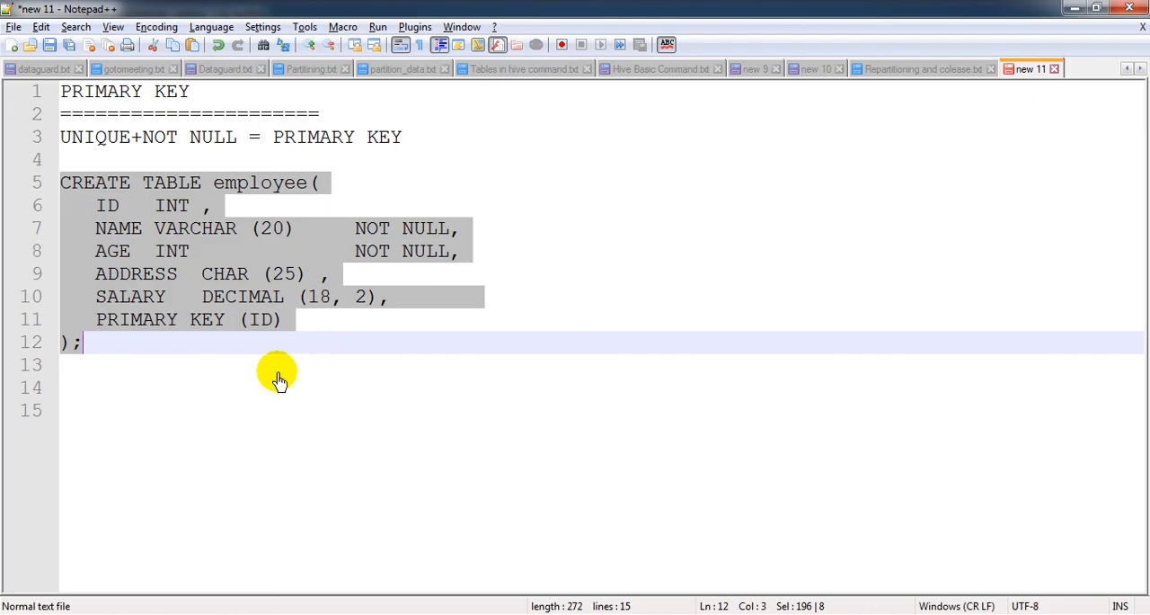
Step: Append '---> avoid duplicate data' to the end of the primary-key line
click(611, 182)
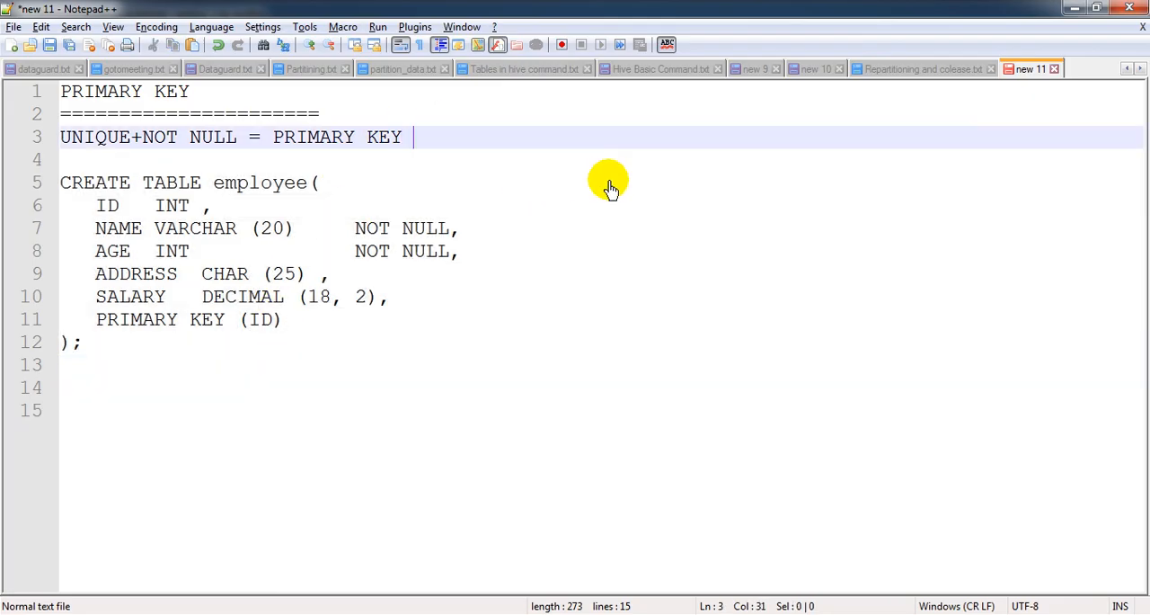
text(---)
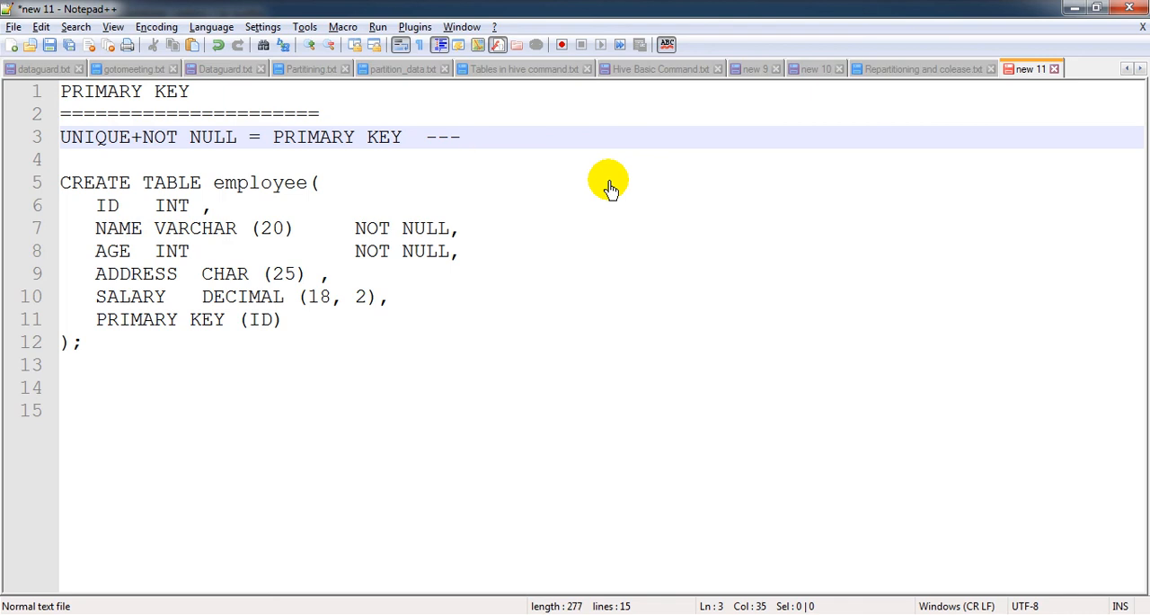
text(avou)
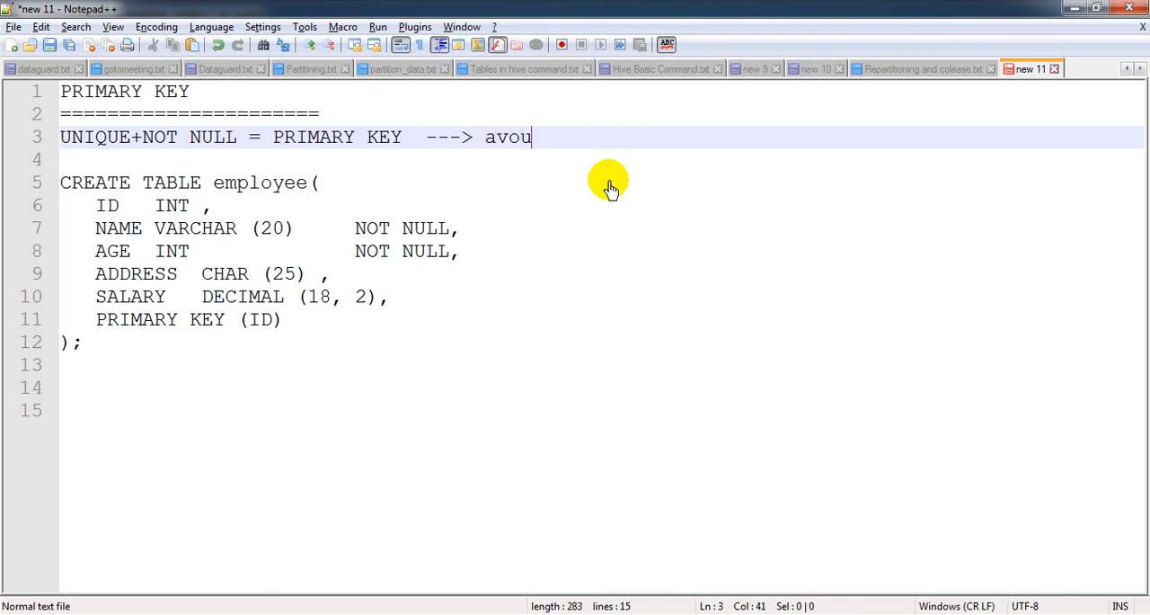
text(id)
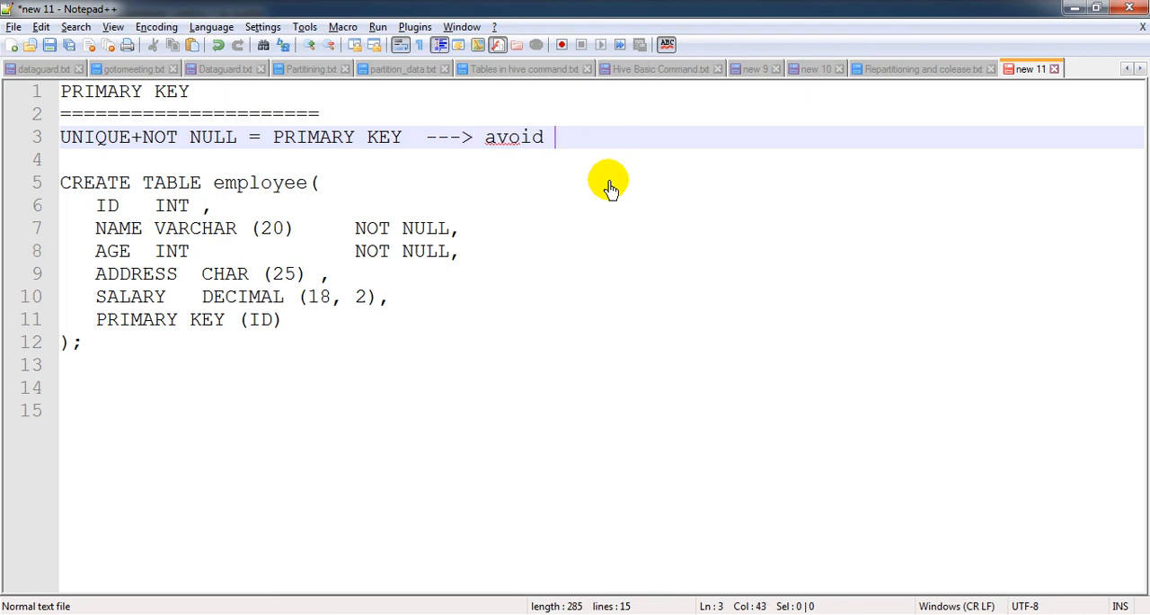
text(duplicate)
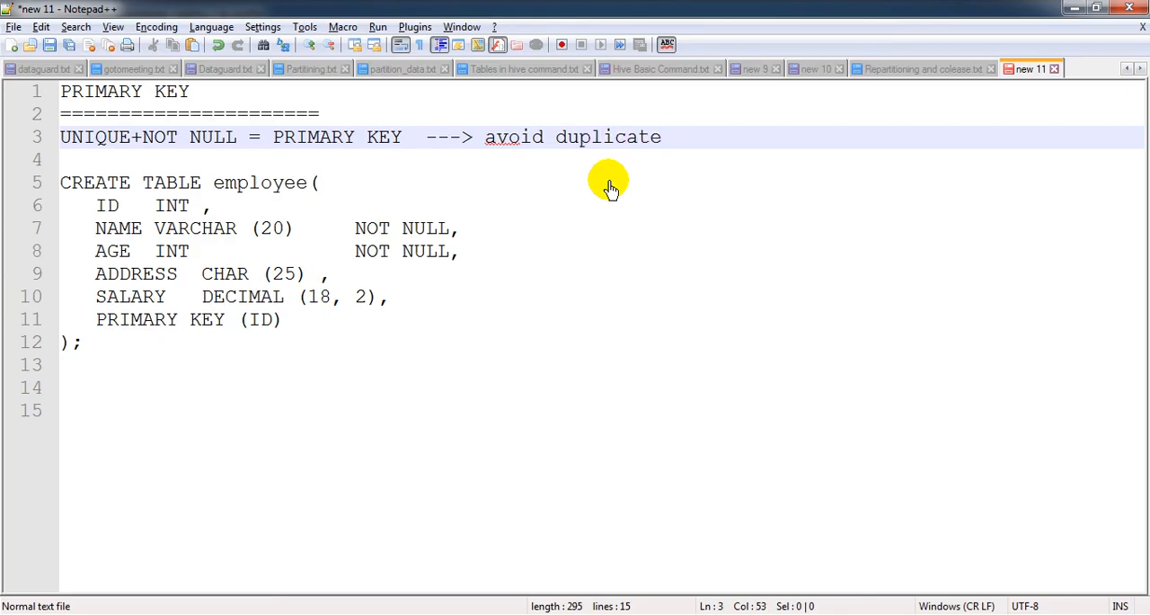
text(data)
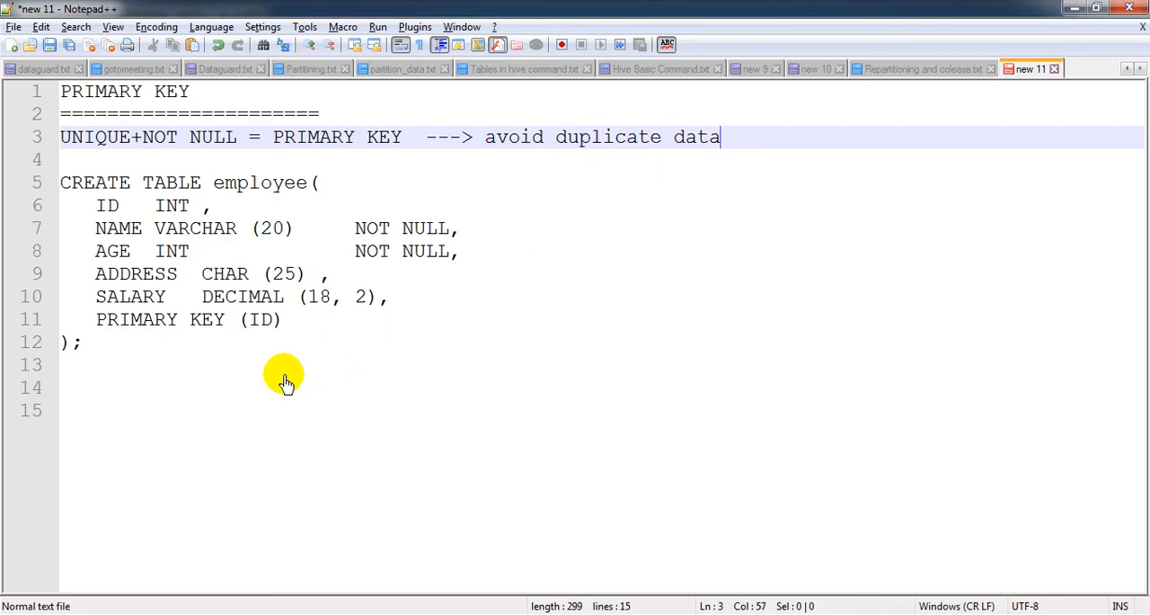